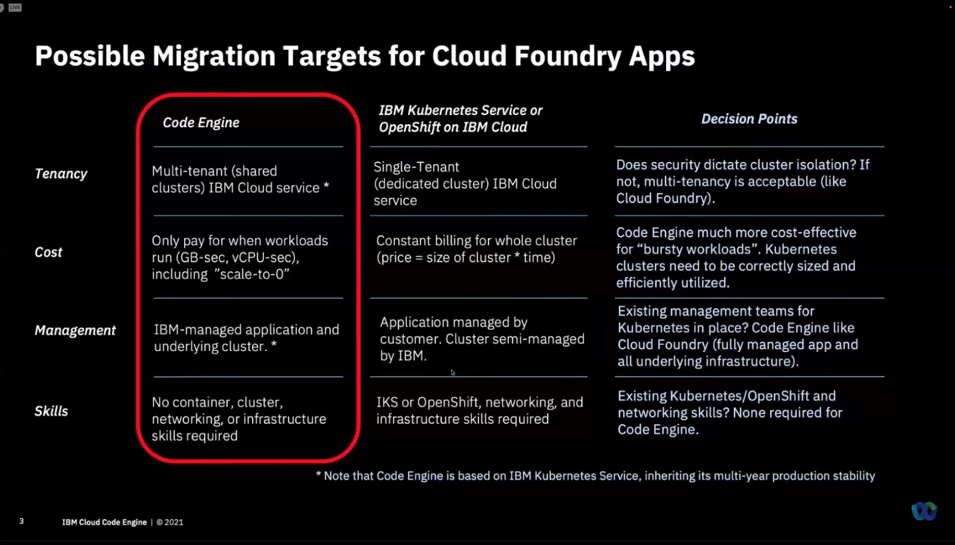
# Advance to the 'IBM Cloud Code Engine – Run any code. Easily. At scale' slide
pyautogui.press('Right')
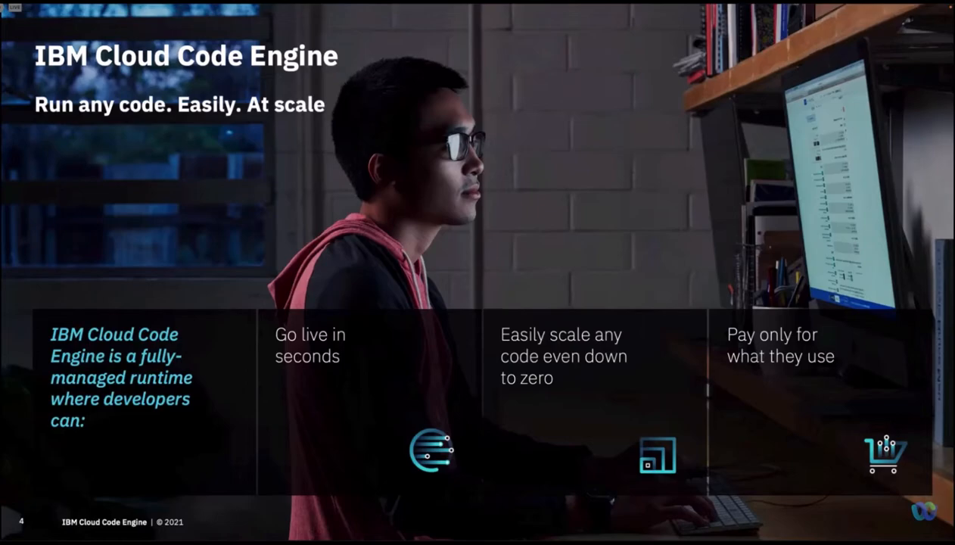
pyautogui.moveTo(491, 179)
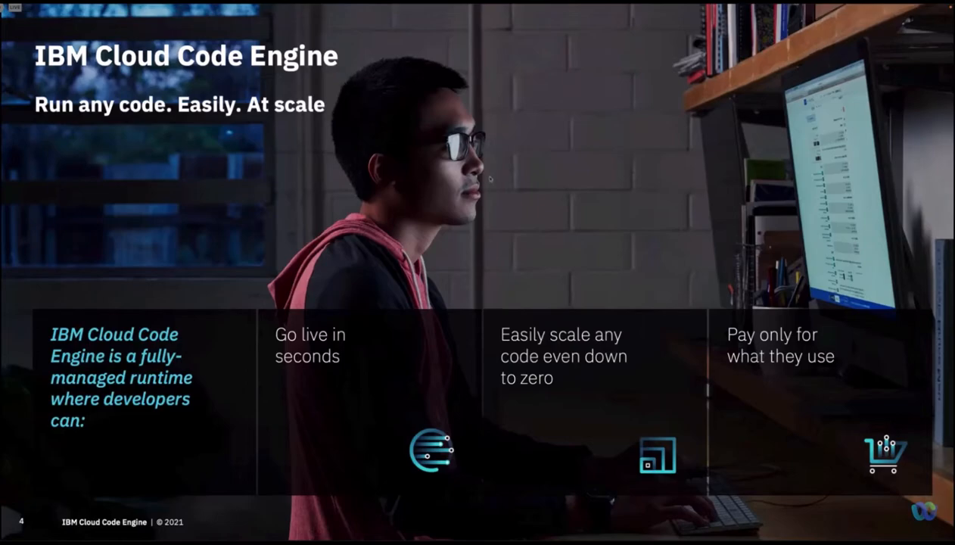
pyautogui.press('Right')
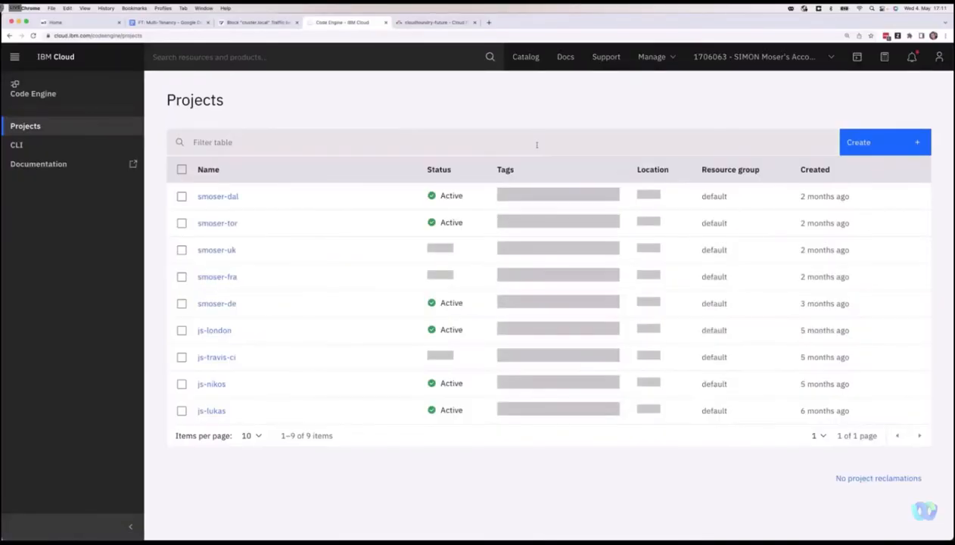
# Open the Code Engine overview page from the left sidebar
pyautogui.click(32, 88)
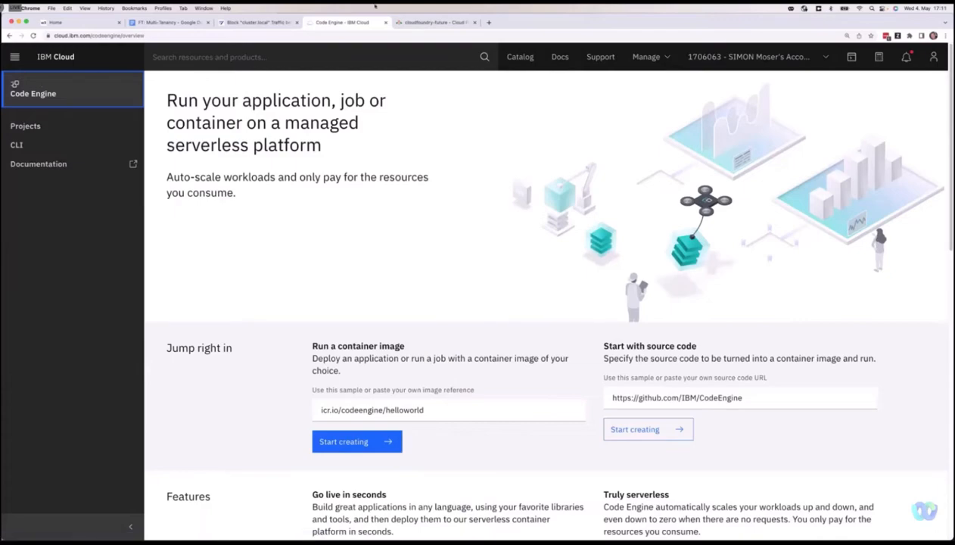
pyautogui.moveTo(464, 74)
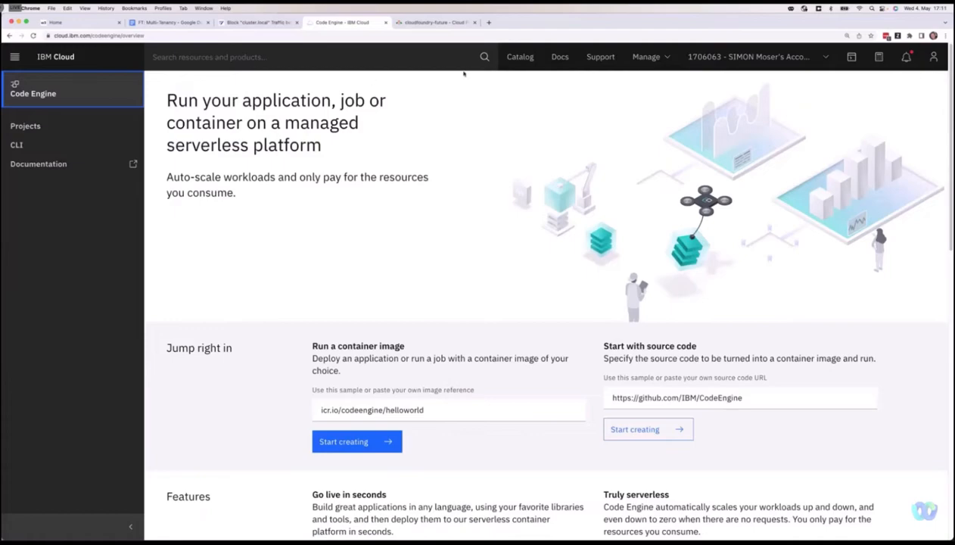
pyautogui.moveTo(297, 108)
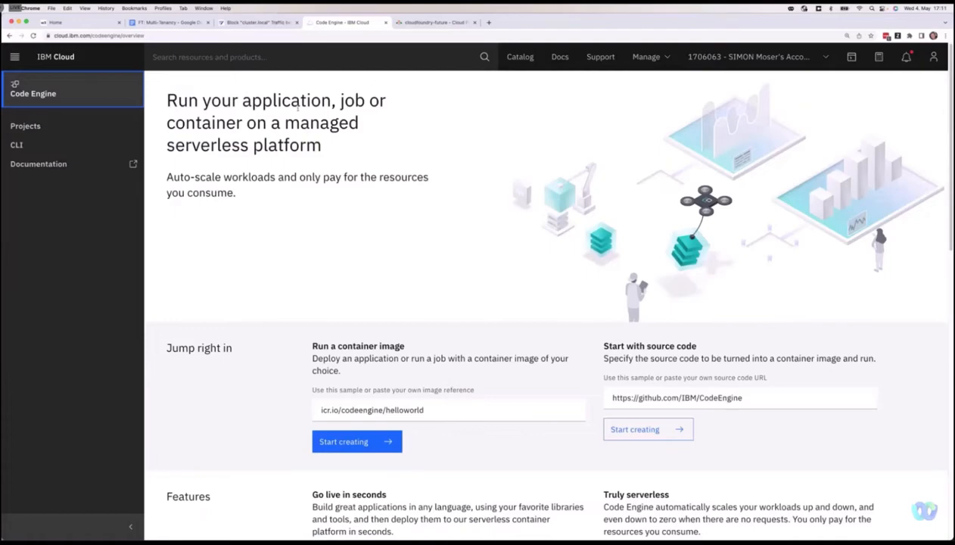
pyautogui.moveTo(473, 129)
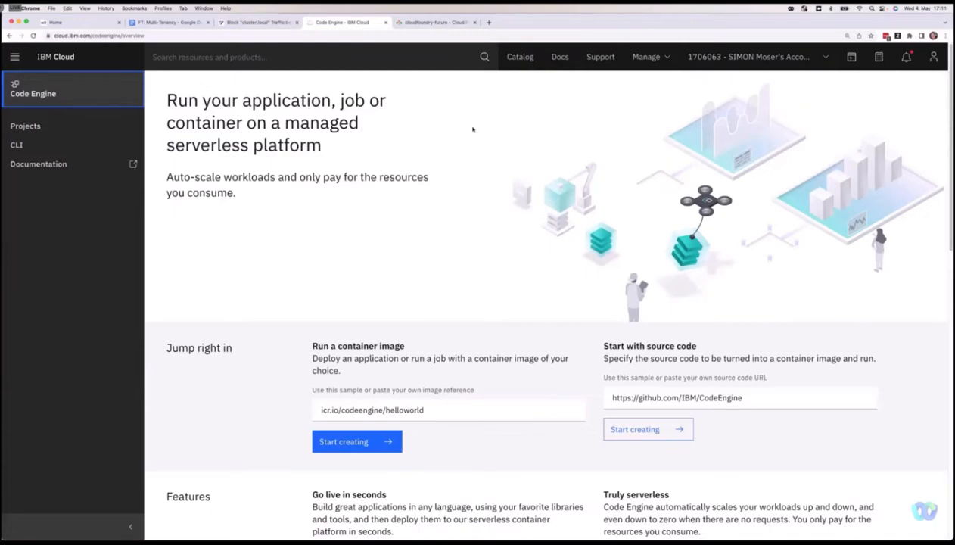
pyautogui.moveTo(491, 165)
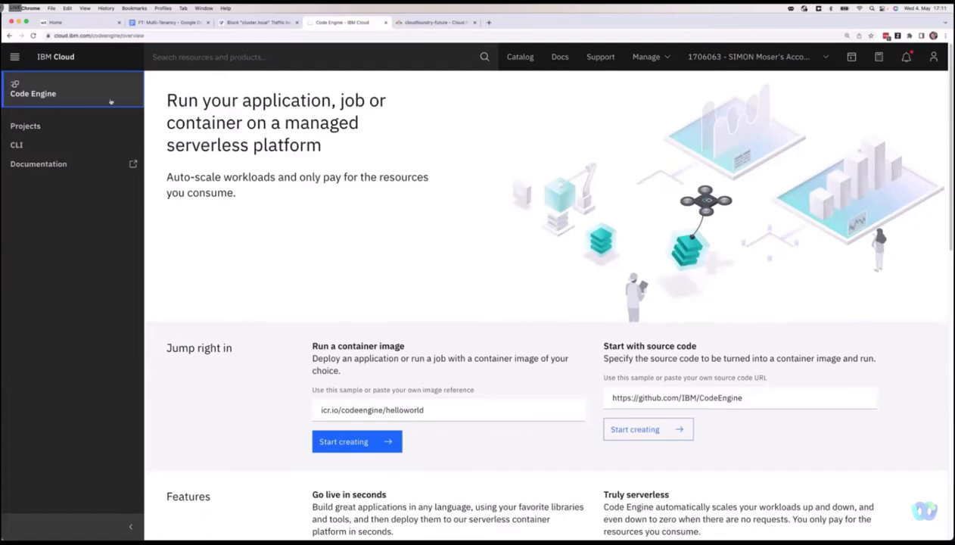
# Create a project named Blueprint located in Frankfurt (eu-de)
pyautogui.click(25, 125)
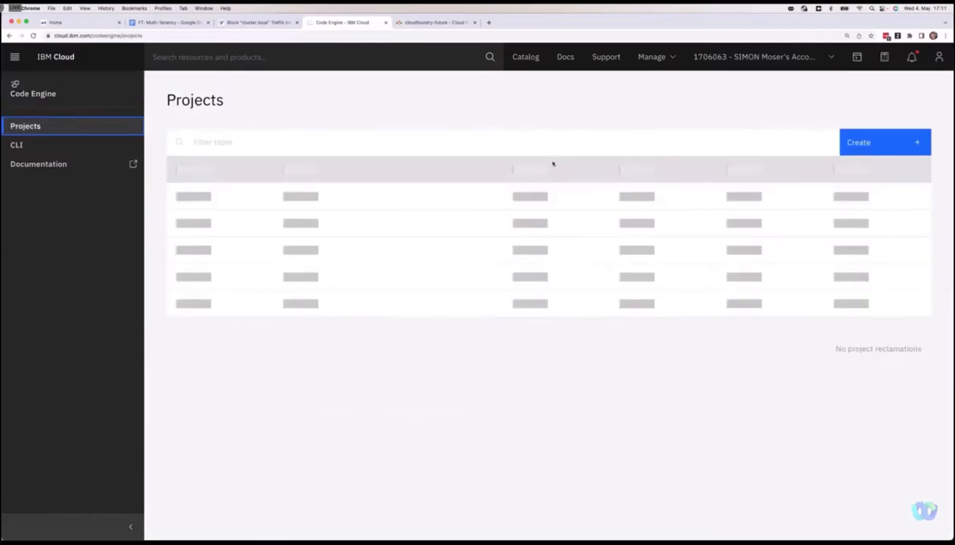
pyautogui.click(859, 143)
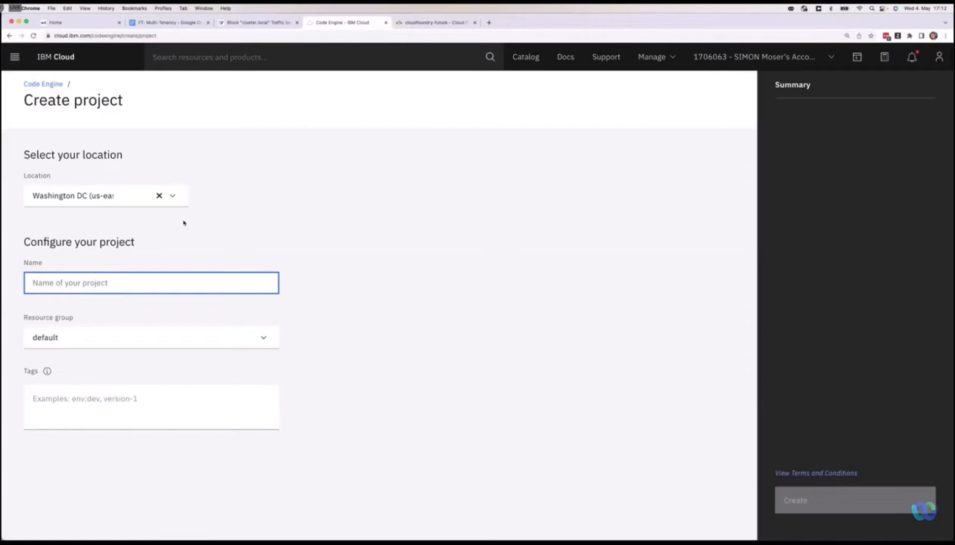
pyautogui.click(106, 195)
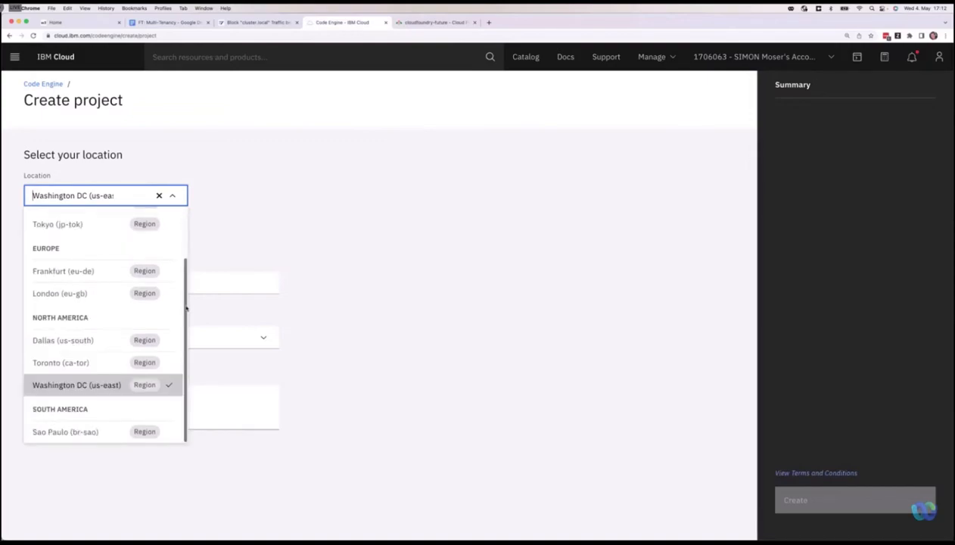
pyautogui.moveTo(62, 271)
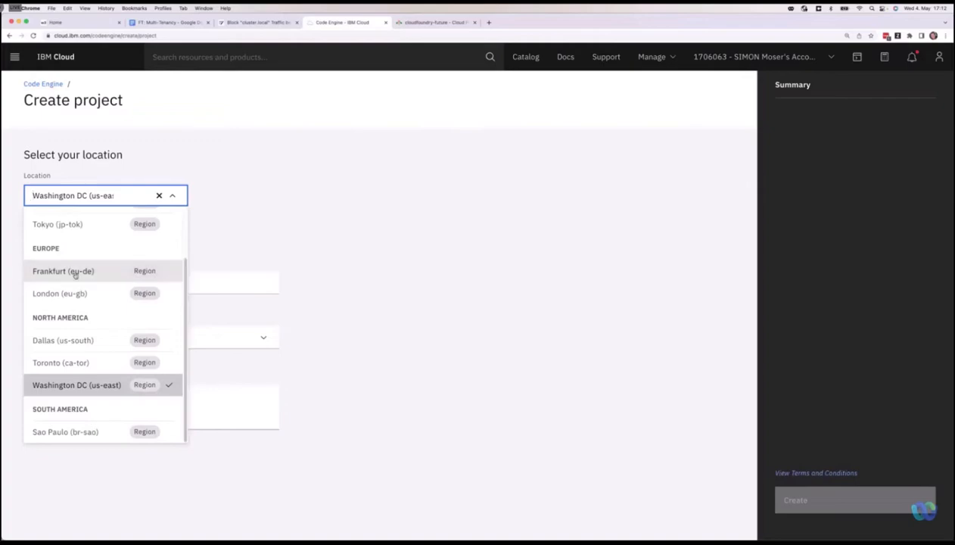
pyautogui.click(63, 271)
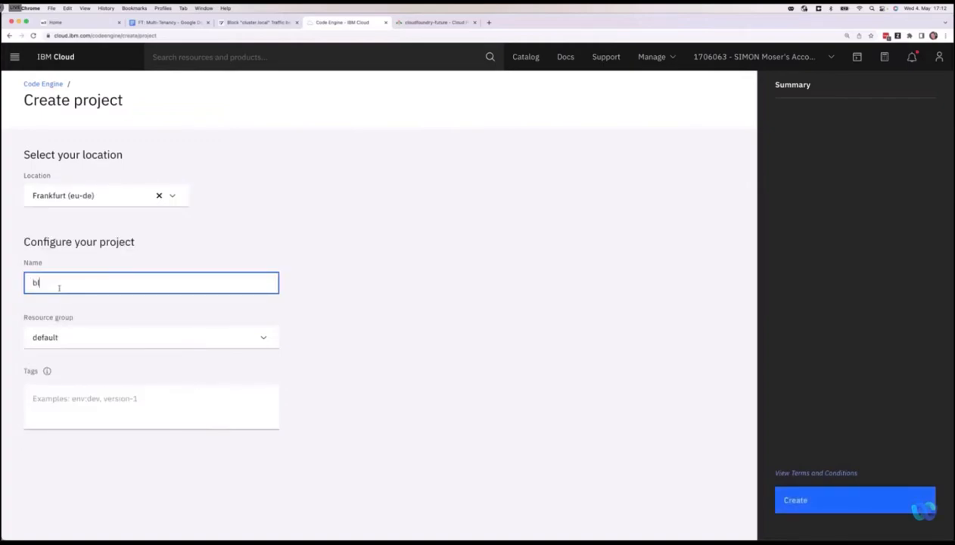
pyautogui.write('Blueprint')
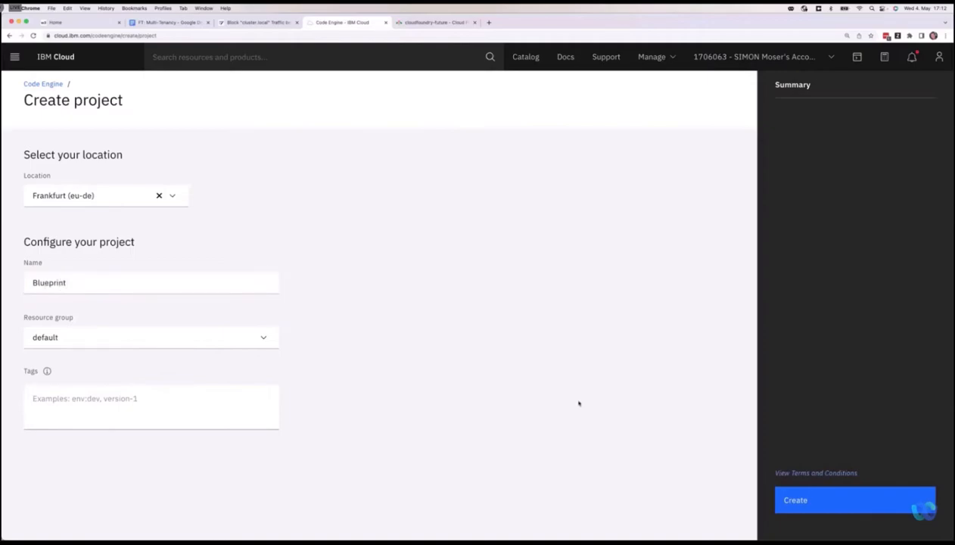
pyautogui.moveTo(405, 330)
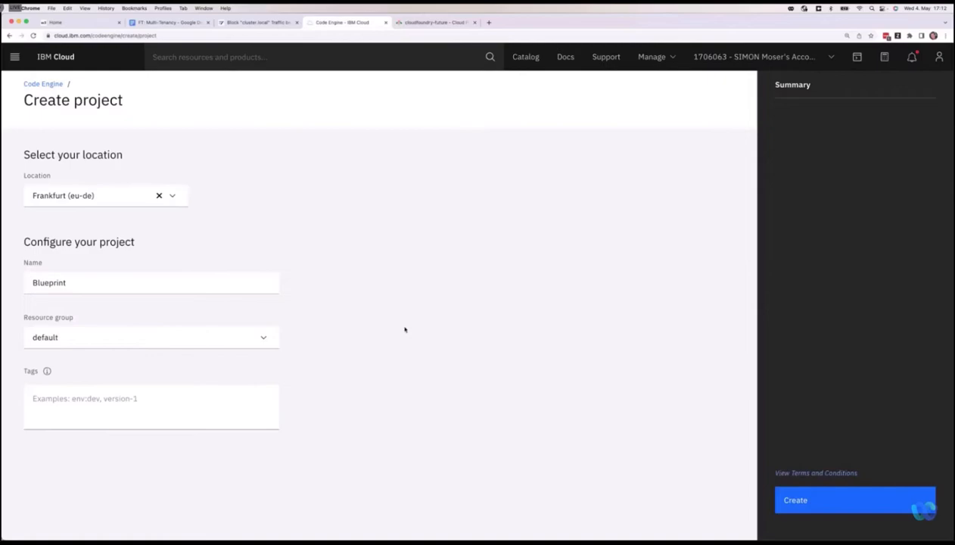
pyautogui.moveTo(477, 330)
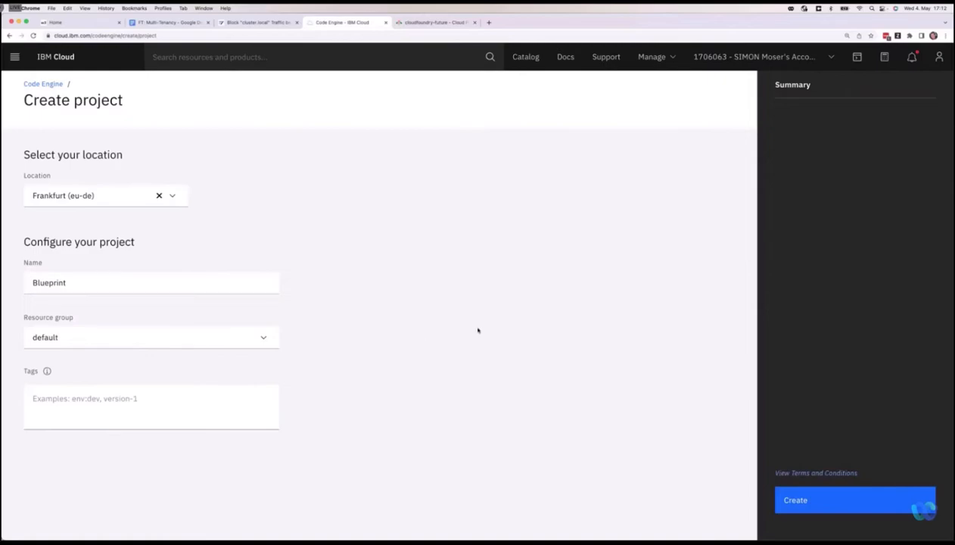
pyautogui.click(151, 337)
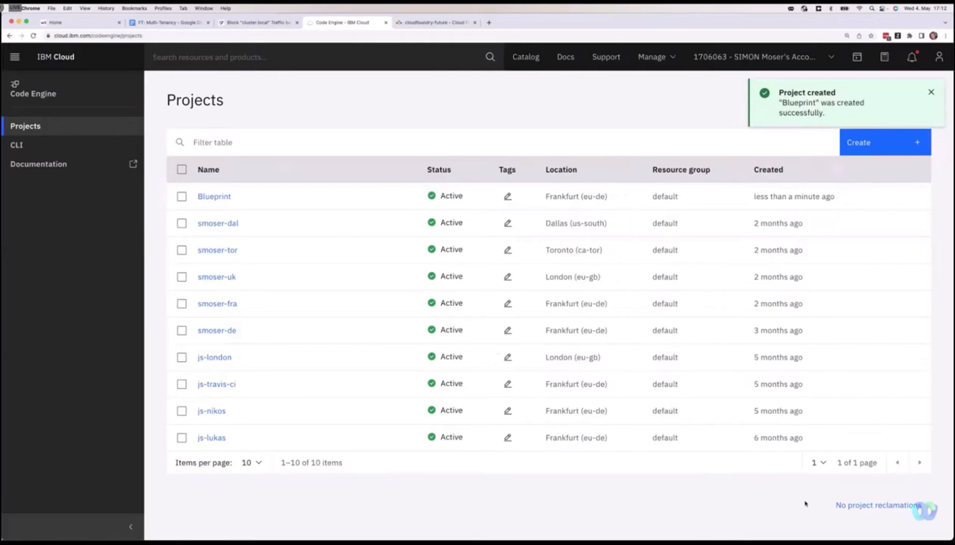
# Dismiss the 'Project created' notification in the projects list
pyautogui.click(931, 92)
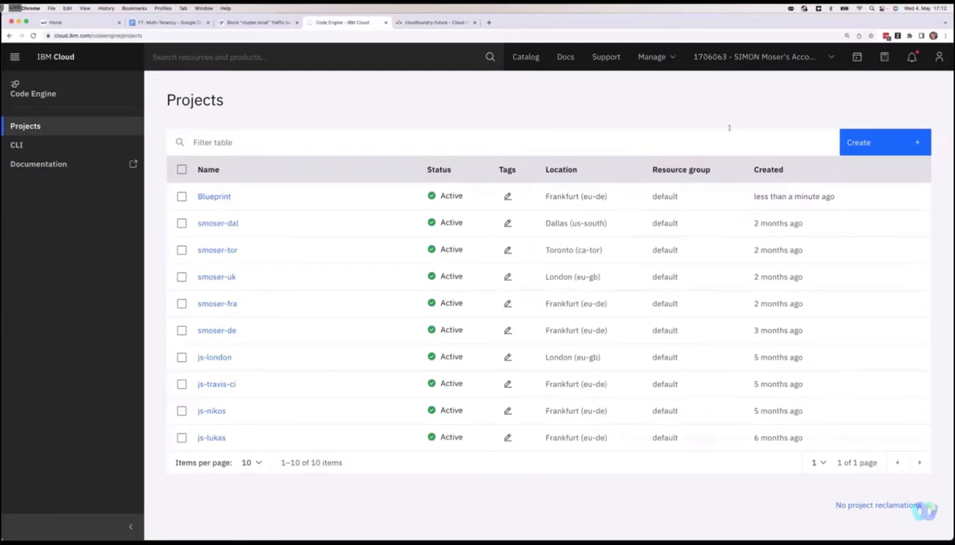
pyautogui.click(271, 142)
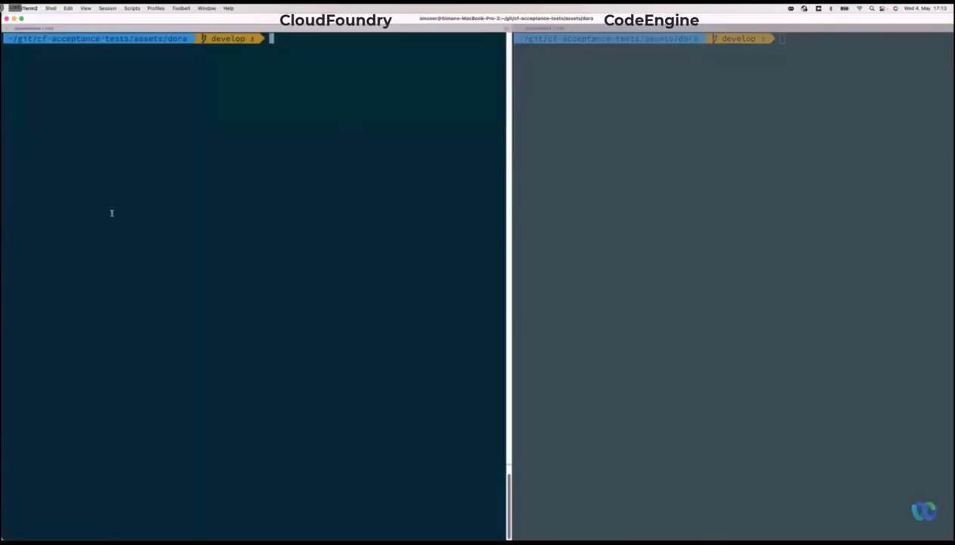
pyautogui.moveTo(144, 197)
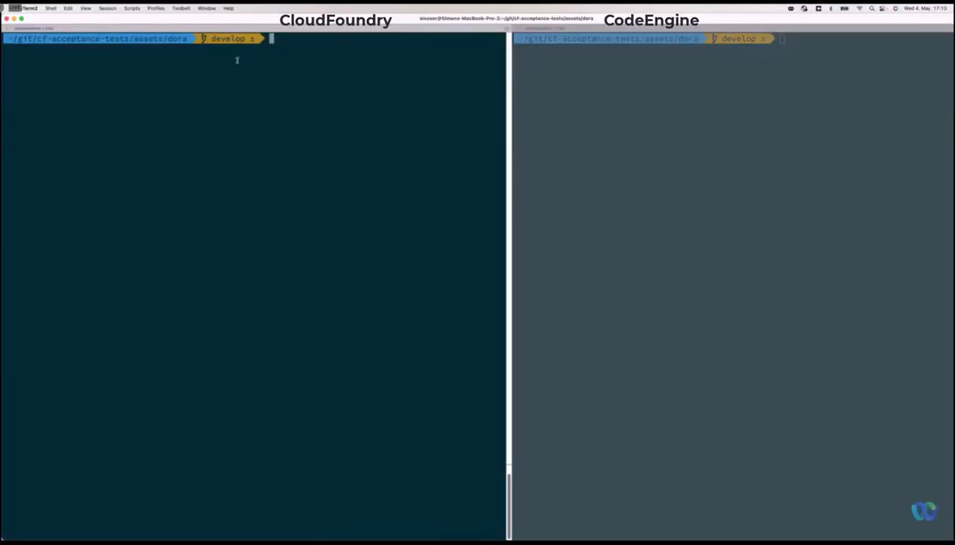
# Run pwd to confirm the folder is ~/git/cf-acceptance-tests/assets/dora
pyautogui.write('pwd')
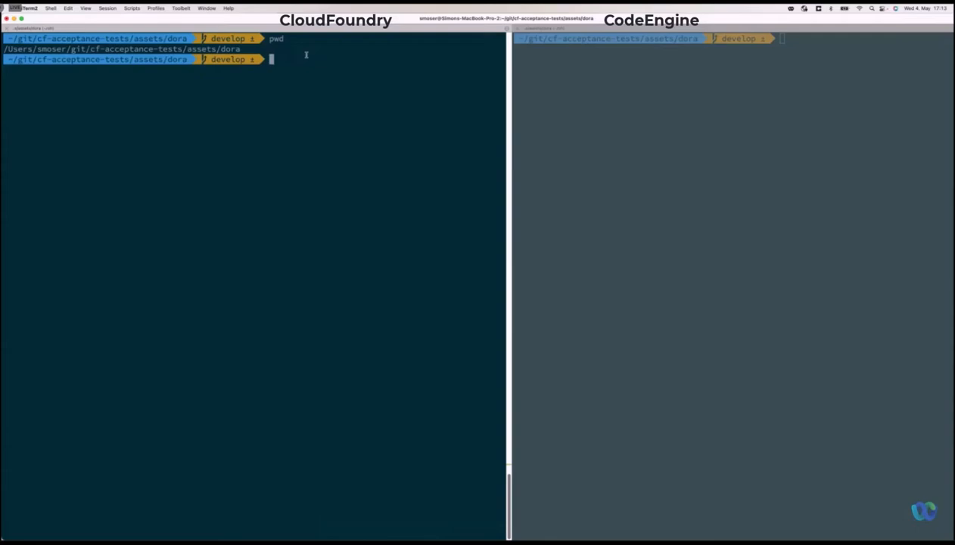
pyautogui.moveTo(307, 57)
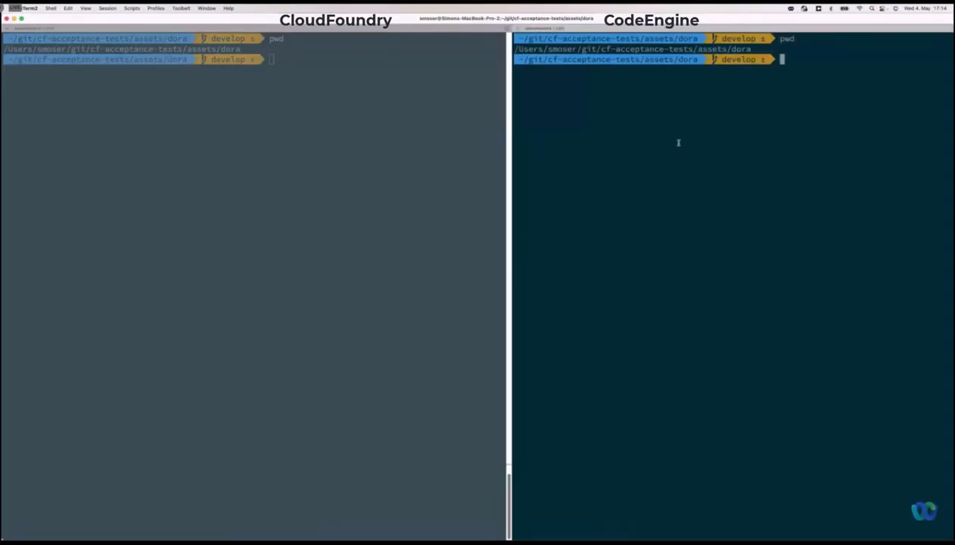
# Log in again and select the Blueprint project with 'ibmcloud ce project select --name Blueprint'
pyautogui.write('ic ce project select --name Blueprint')
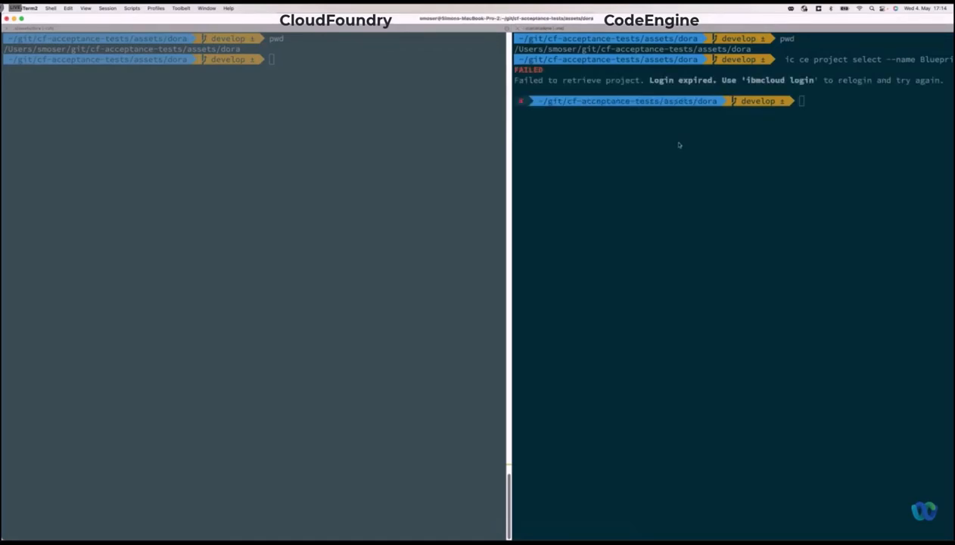
pyautogui.write('ibmcloud login --')
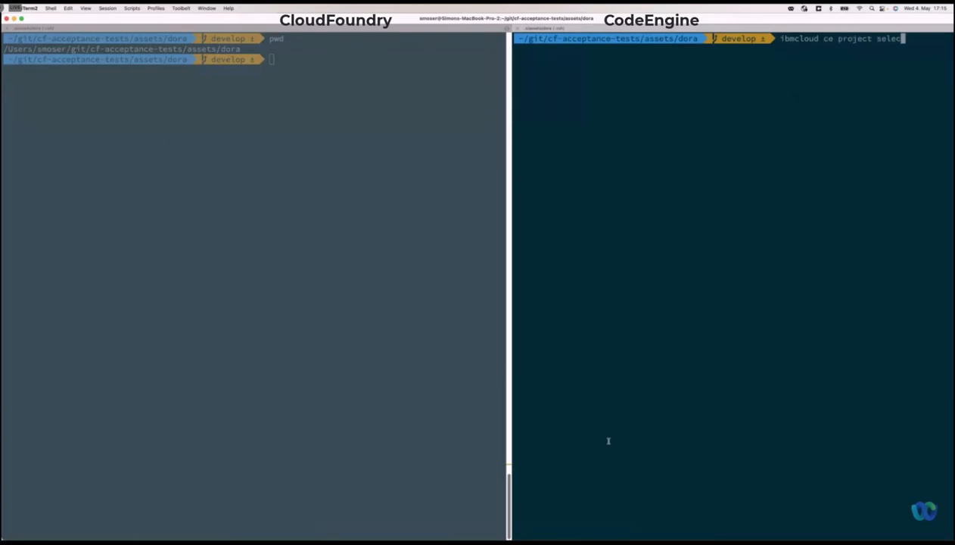
pyautogui.write('--name')
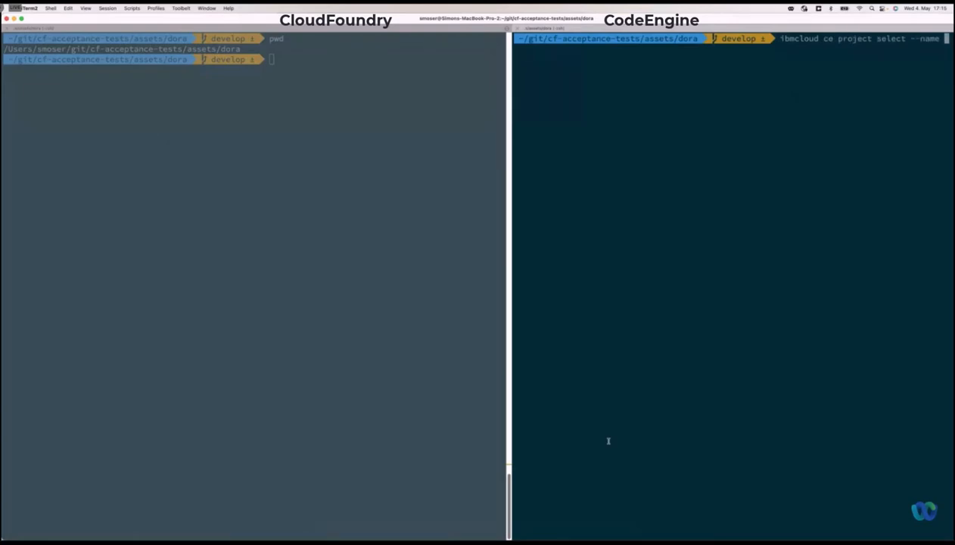
pyautogui.write('8l')
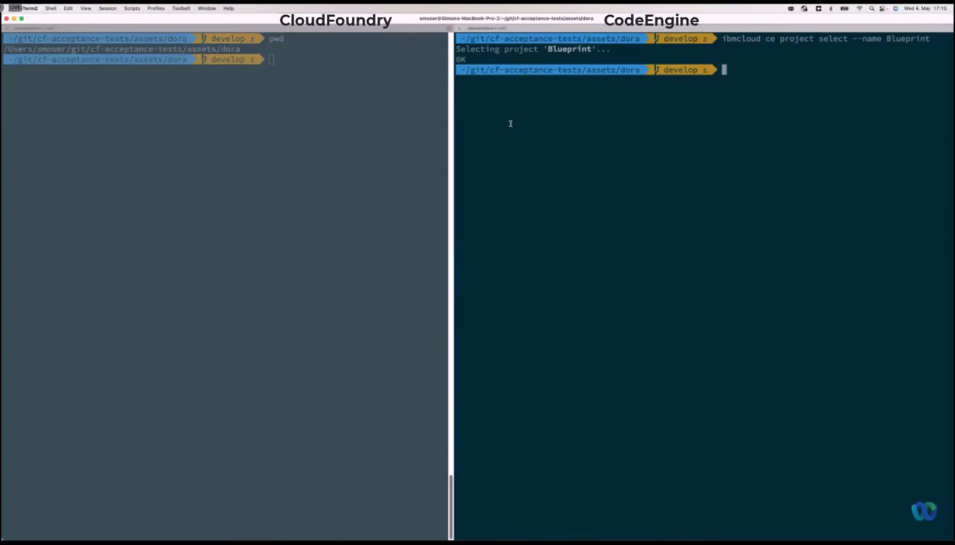
pyautogui.moveTo(219, 216)
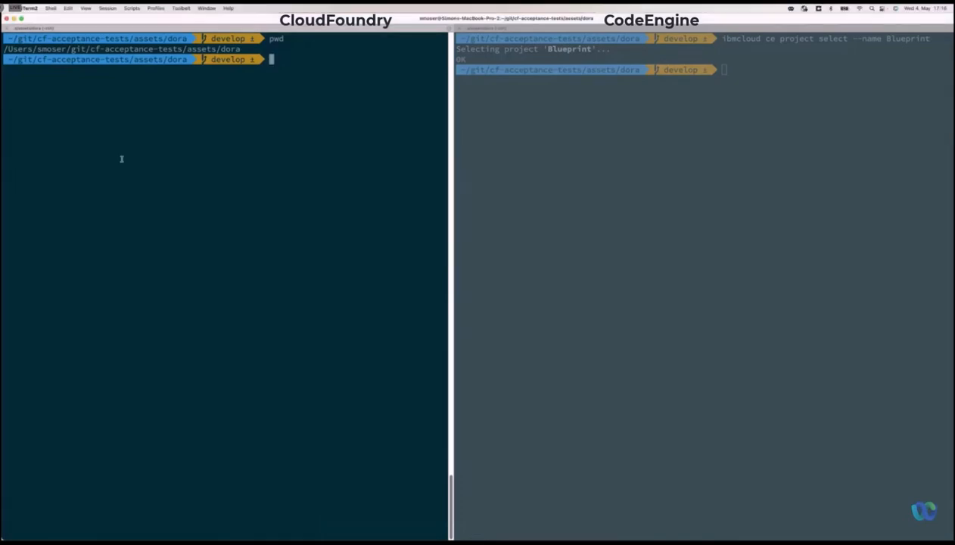
# Push dora to Cloud Foundry with 'ibmcloud cf push dora -p .'
pyautogui.write('ibmcloud cf push dora -p .')
pyautogui.click(704, 69)
pyautogui.write('ibmcloud ce app create --name dora --src . --m')
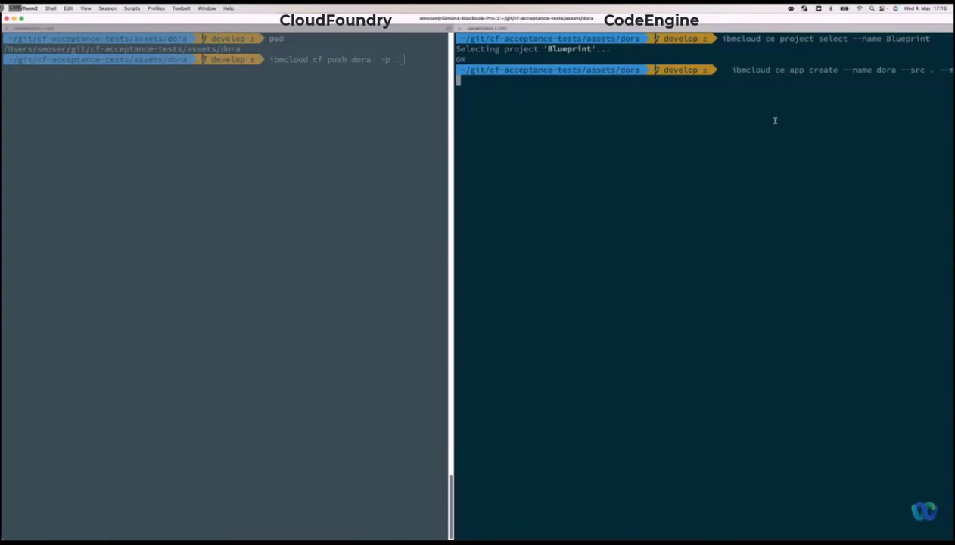
pyautogui.moveTo(401, 143)
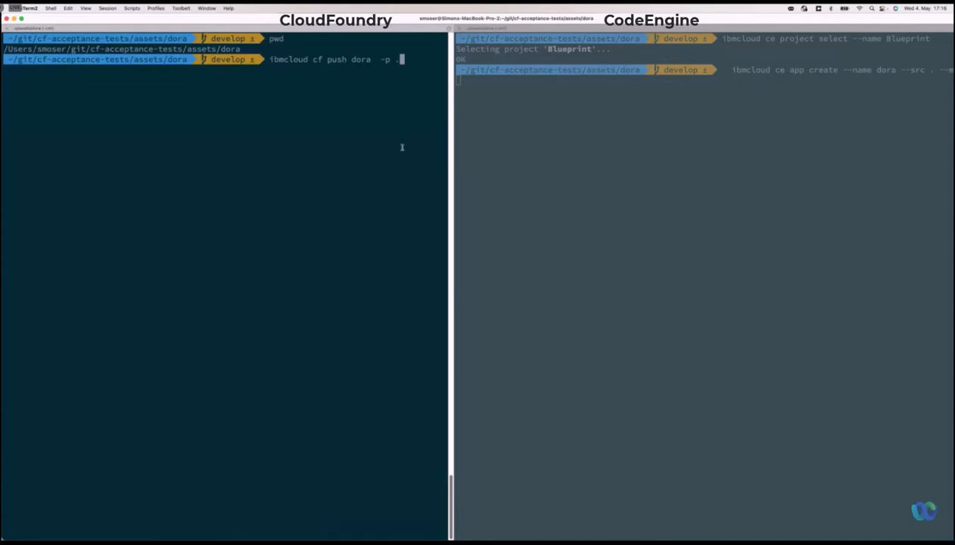
pyautogui.moveTo(417, 165)
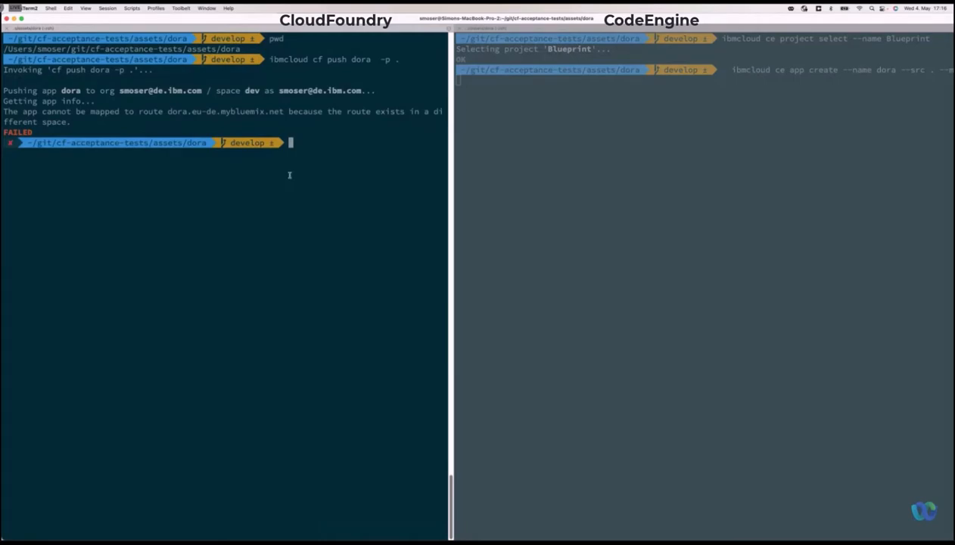
# Rerun the Cloud Foundry push with the app renamed to mydora_1234
pyautogui.write('ibmcloud cf push dora -p .')
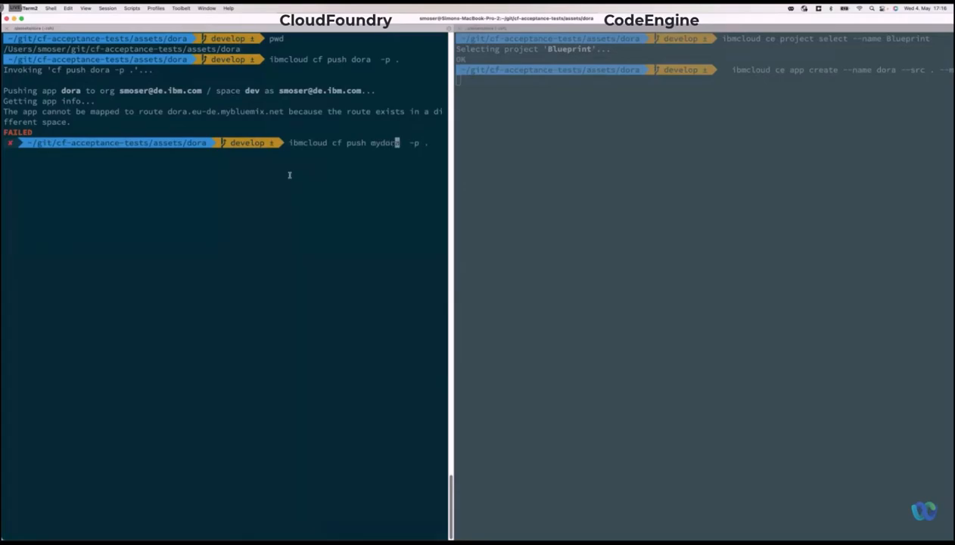
pyautogui.write('_1234')
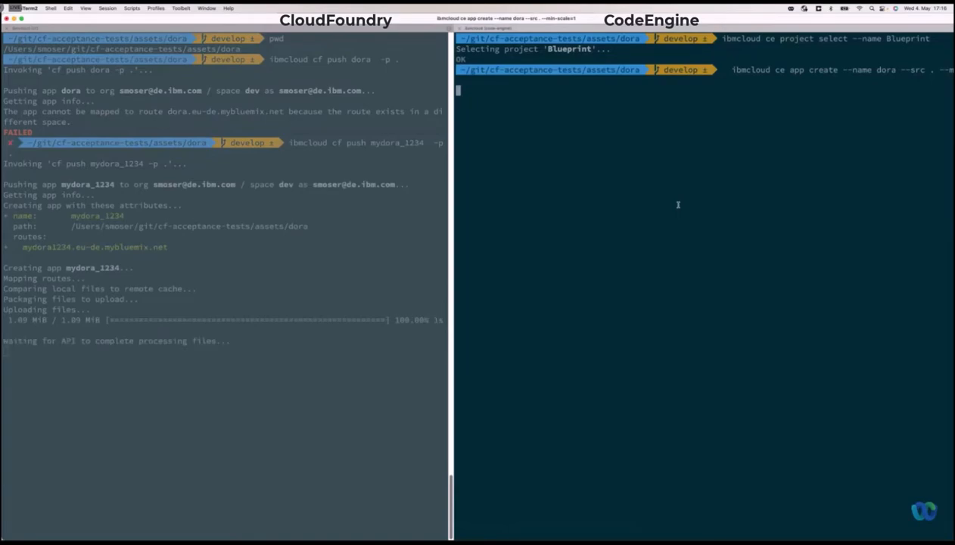
pyautogui.moveTo(689, 212)
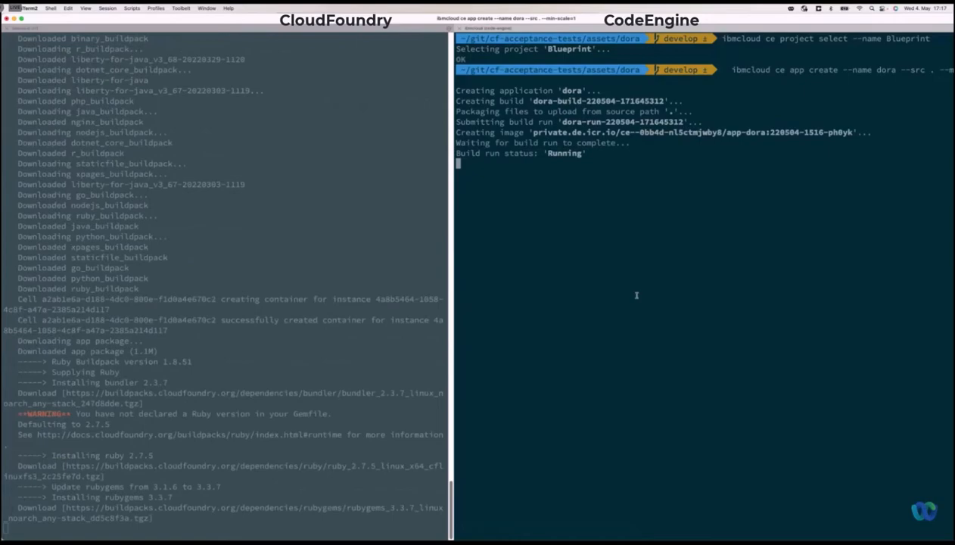
# Follow the build output, then curl mydora1234.eu-de.mybluemix.net in the Cloud Foundry pane
pyautogui.scroll(-3)
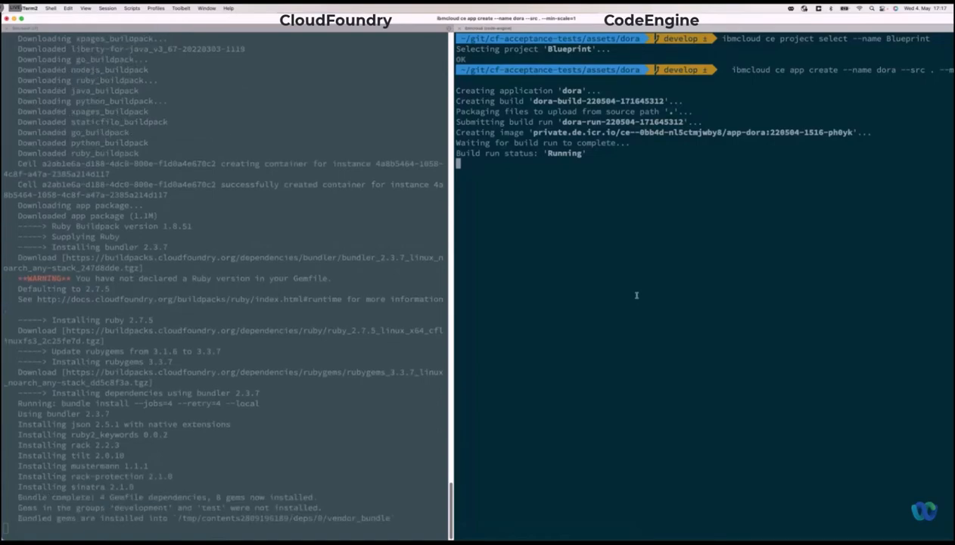
pyautogui.scroll(-3)
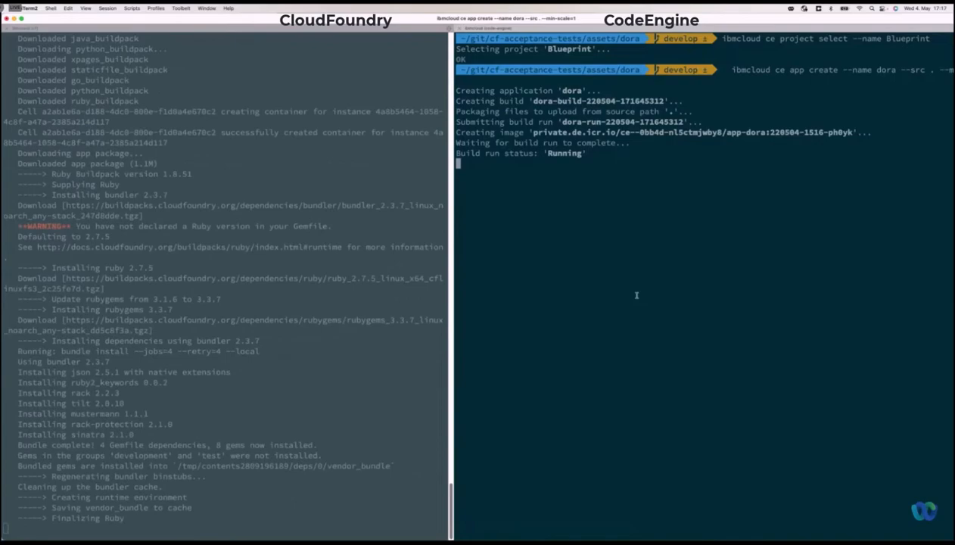
pyautogui.scroll(-3)
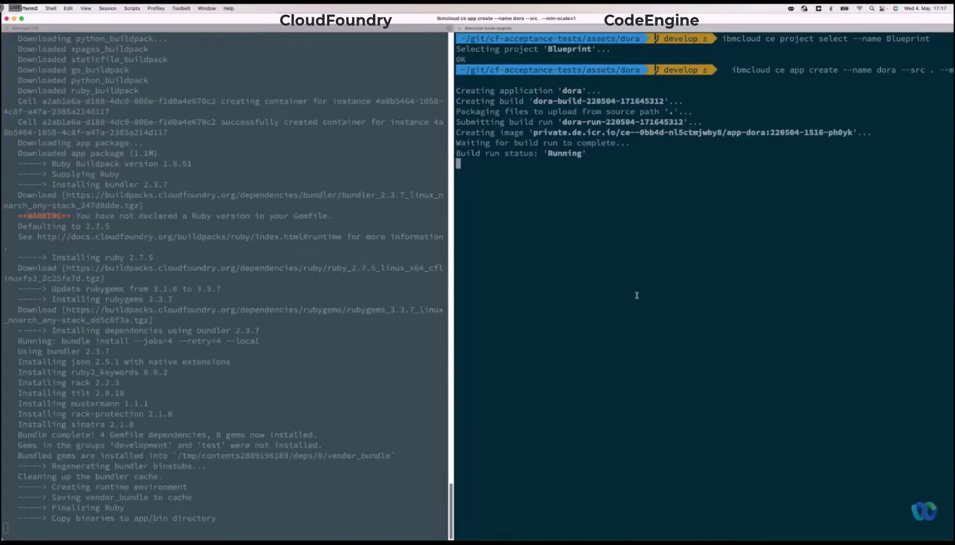
pyautogui.scroll(-3)
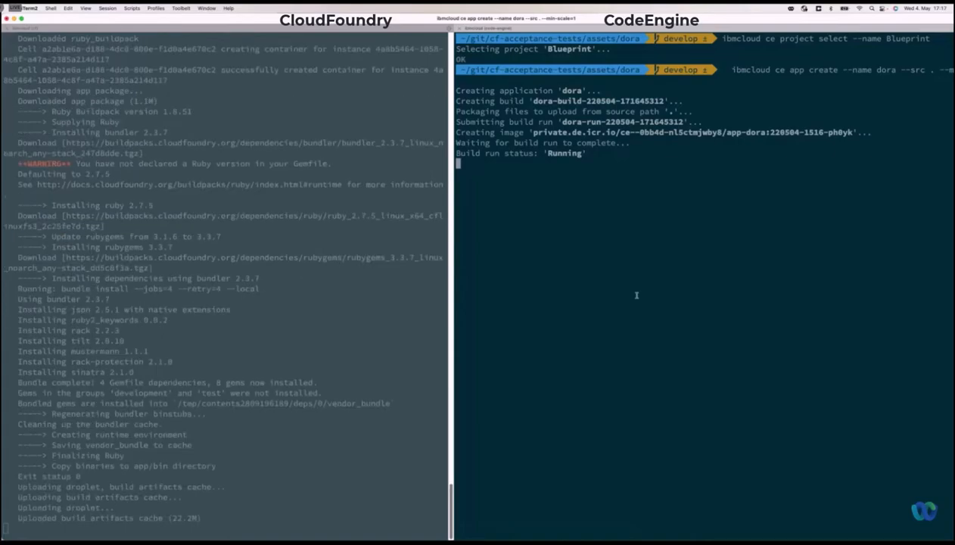
pyautogui.scroll(-3)
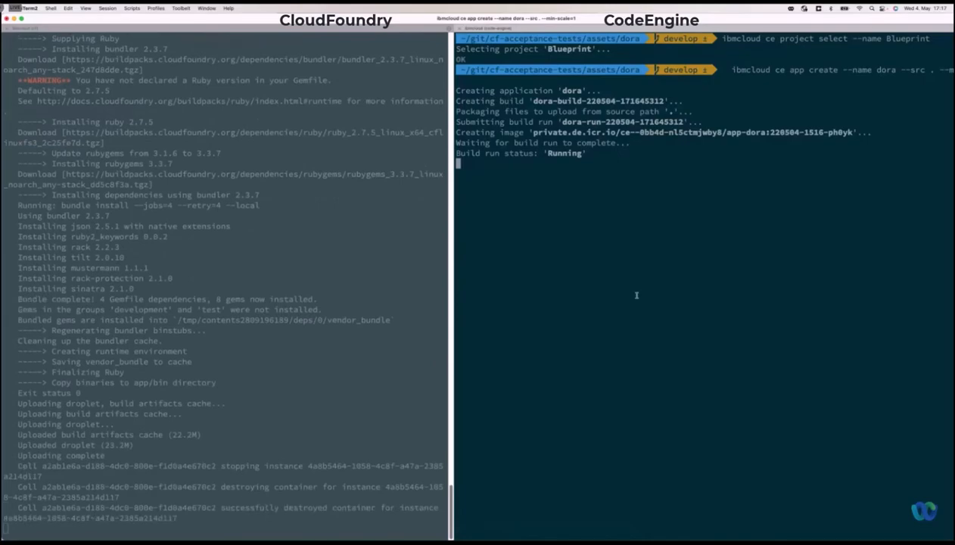
pyautogui.scroll(-3)
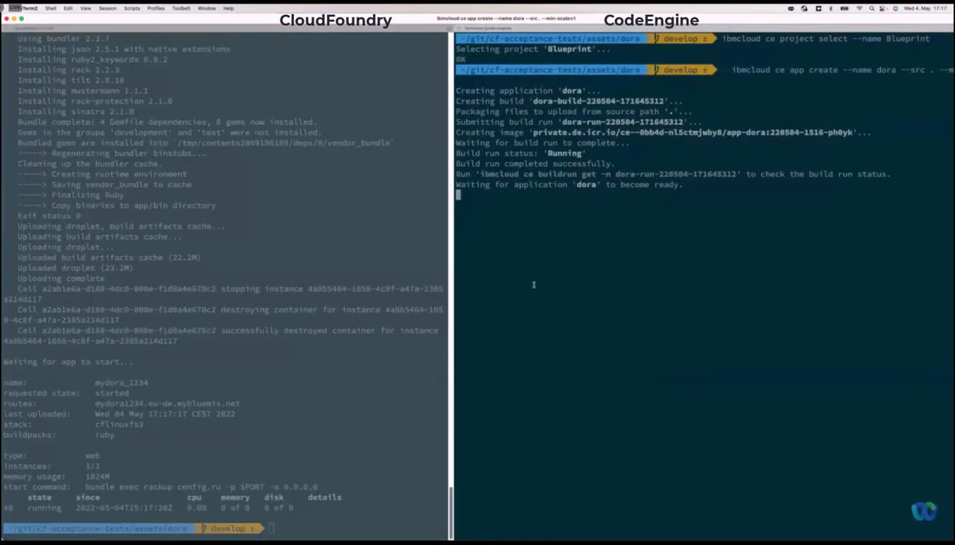
pyautogui.moveTo(537, 259)
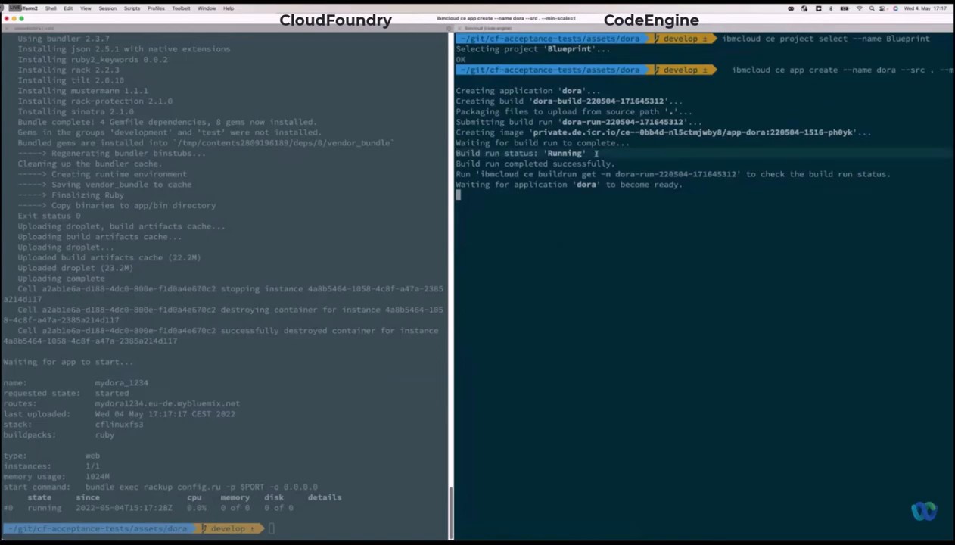
pyautogui.moveTo(595, 156)
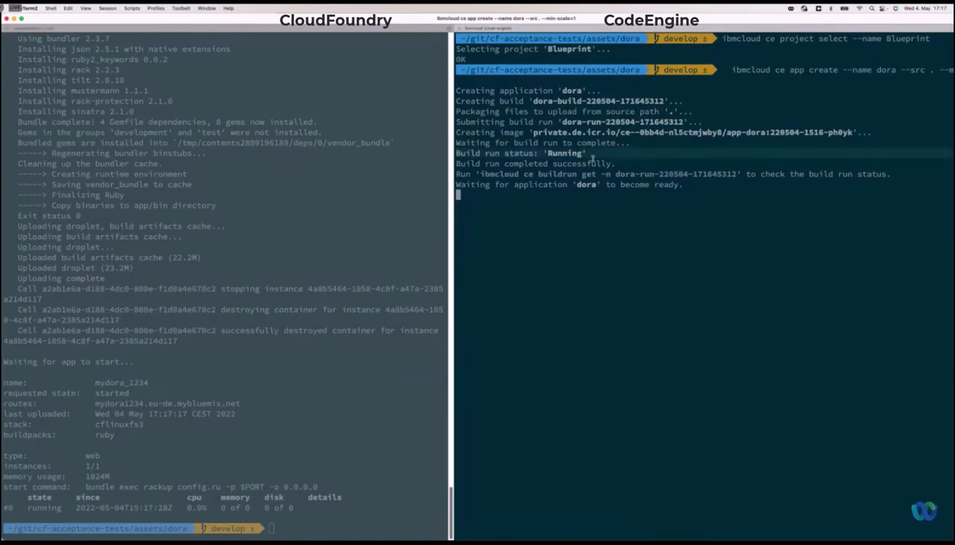
pyautogui.moveTo(566, 199)
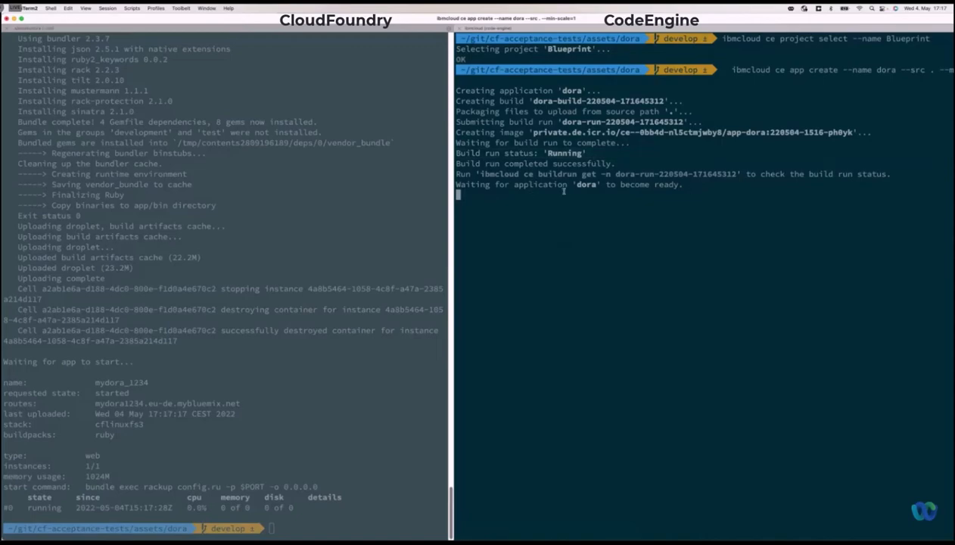
pyautogui.moveTo(285, 250)
pyautogui.write('curl mydora1234.eu-de.mybluemix.net')
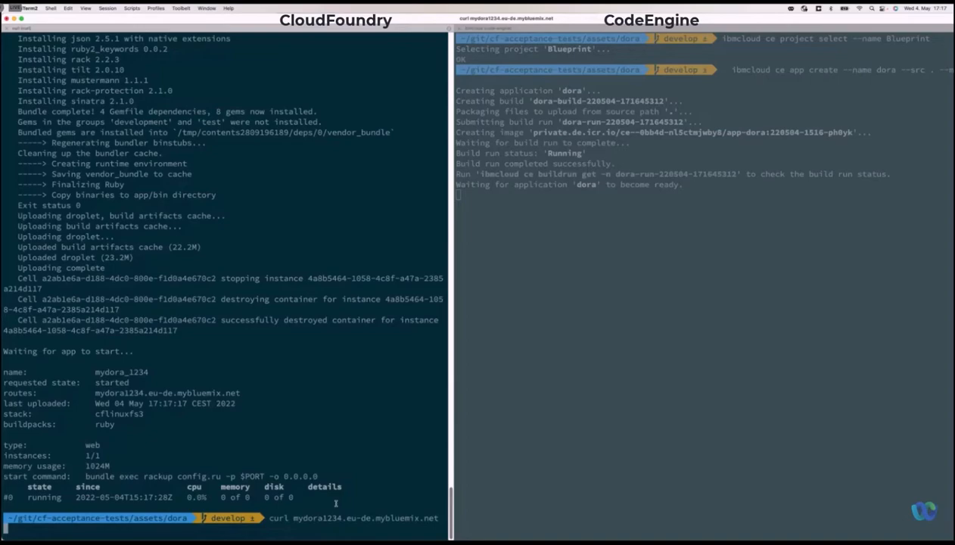
pyautogui.press('Return')
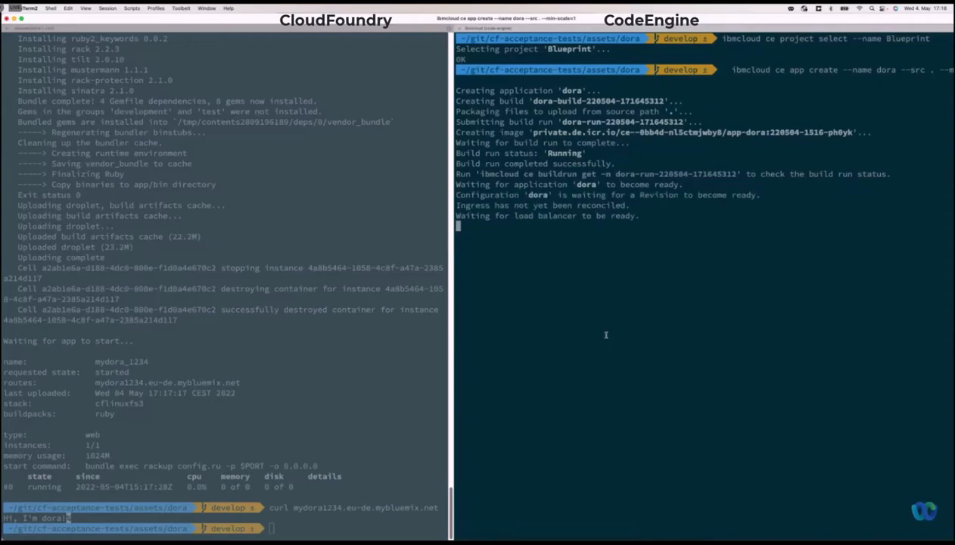
pyautogui.moveTo(611, 287)
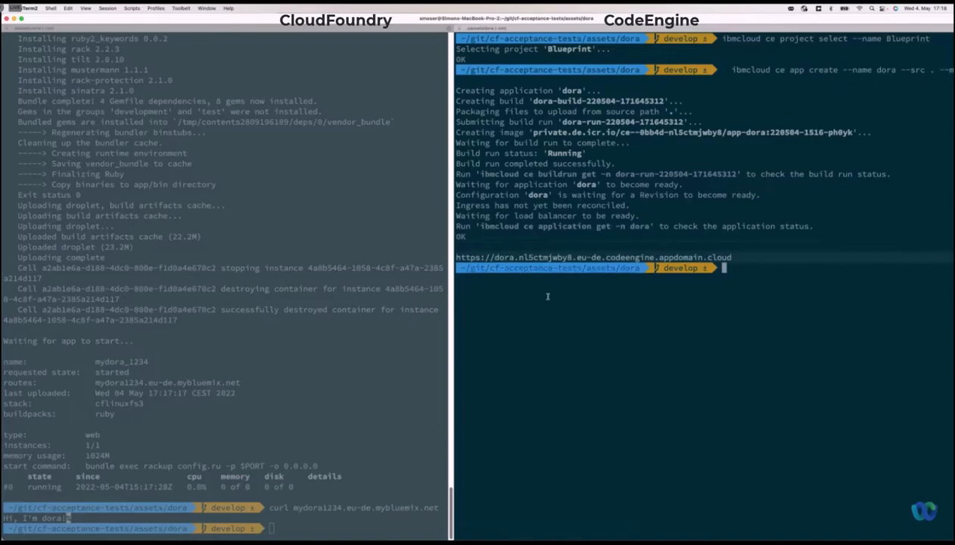
# Curl the Code Engine dora appdomain.cloud URL, then open dora.rb in vim
pyautogui.write('curl https://dora.nl5ctmjwby8.eu-de.codeengine.appdomain.cloud')
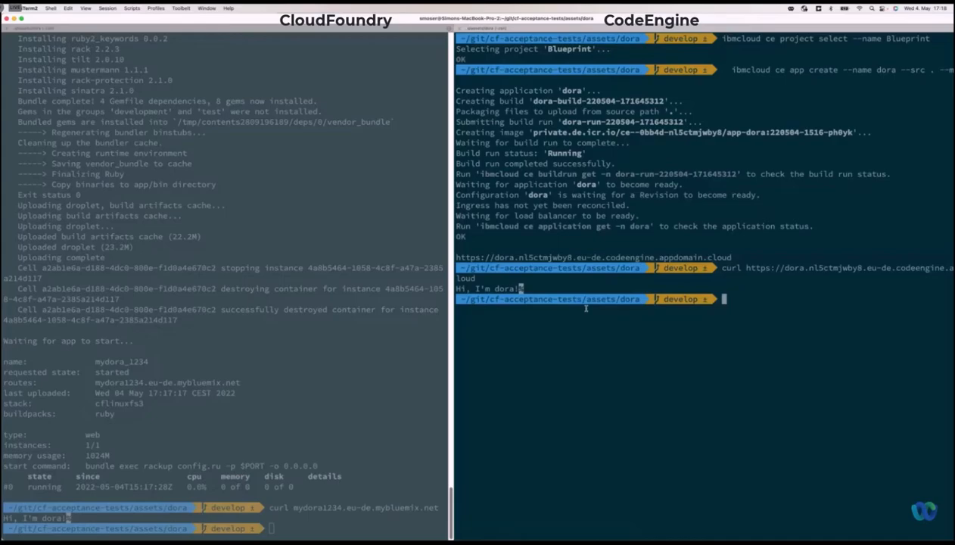
pyautogui.moveTo(365, 324)
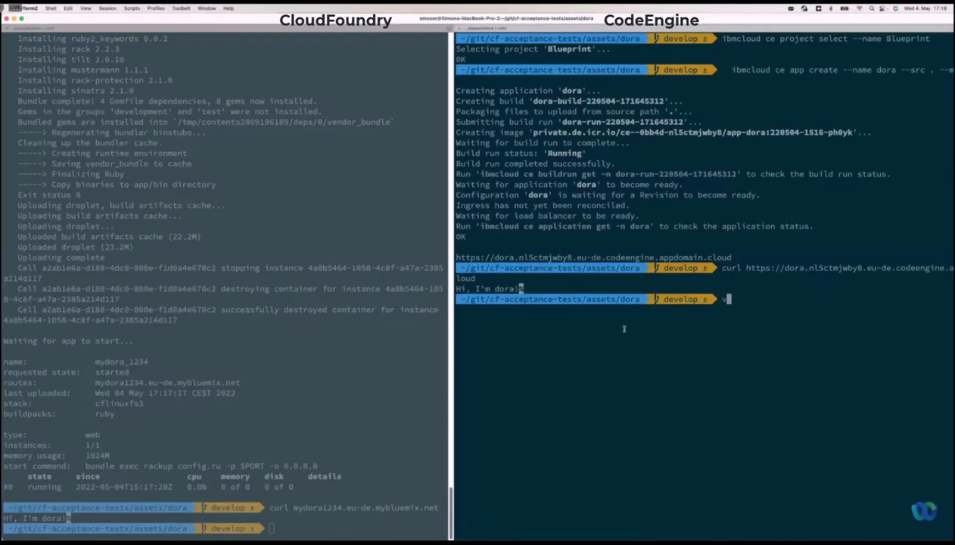
pyautogui.write('vim dor')
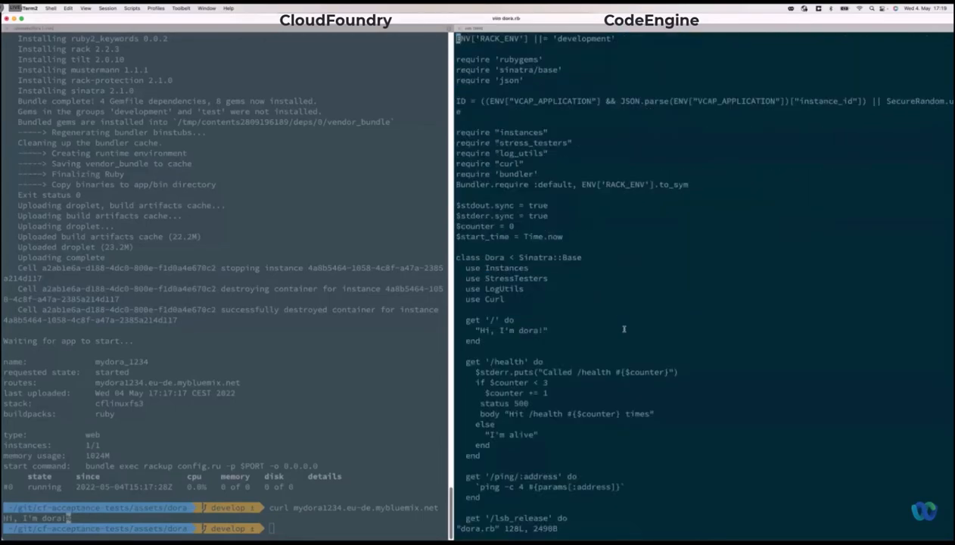
# Quit vim on dora.rb and type a curl to mydora1234.eu-de.mybluemix.net
pyautogui.press('i')
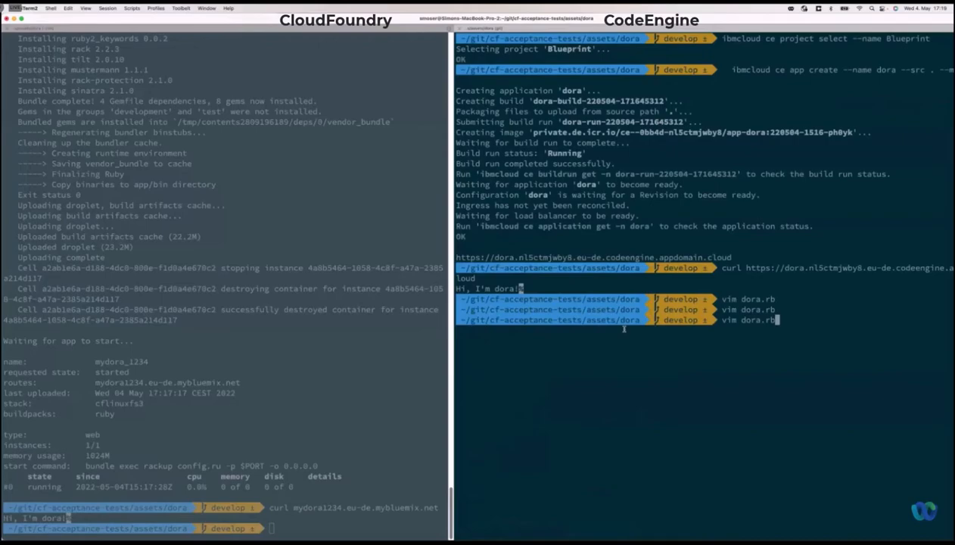
pyautogui.press('Return')
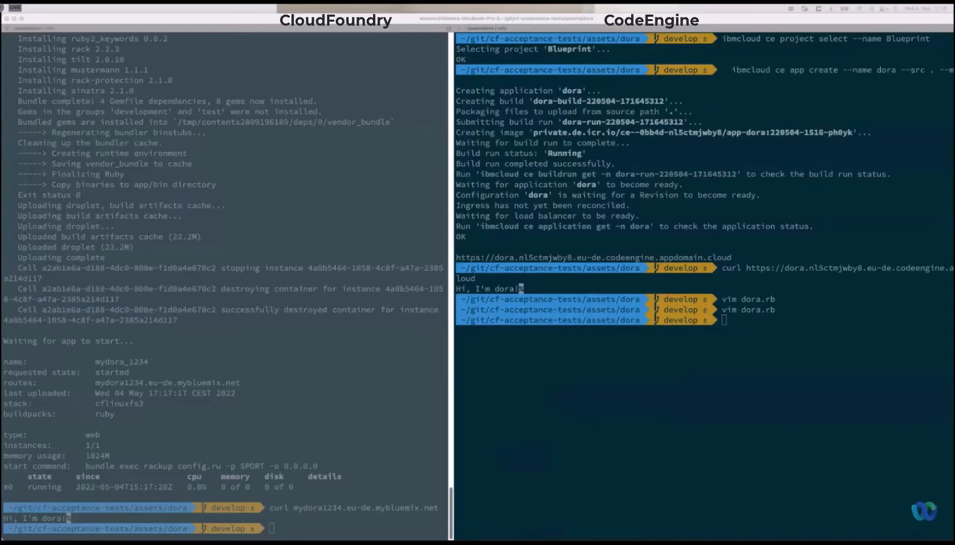
pyautogui.moveTo(538, 353)
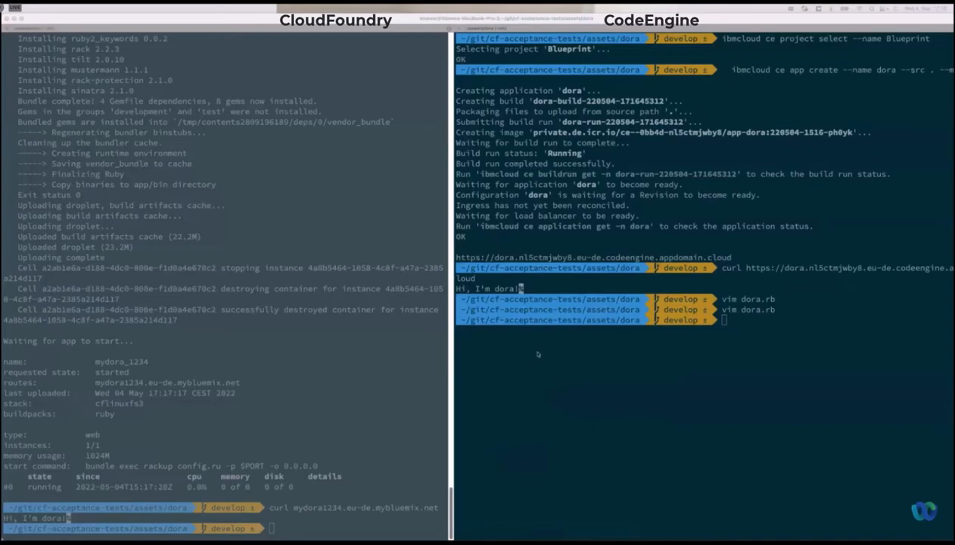
pyautogui.write('curl mydora1234.eu-de.mybluemix.net')
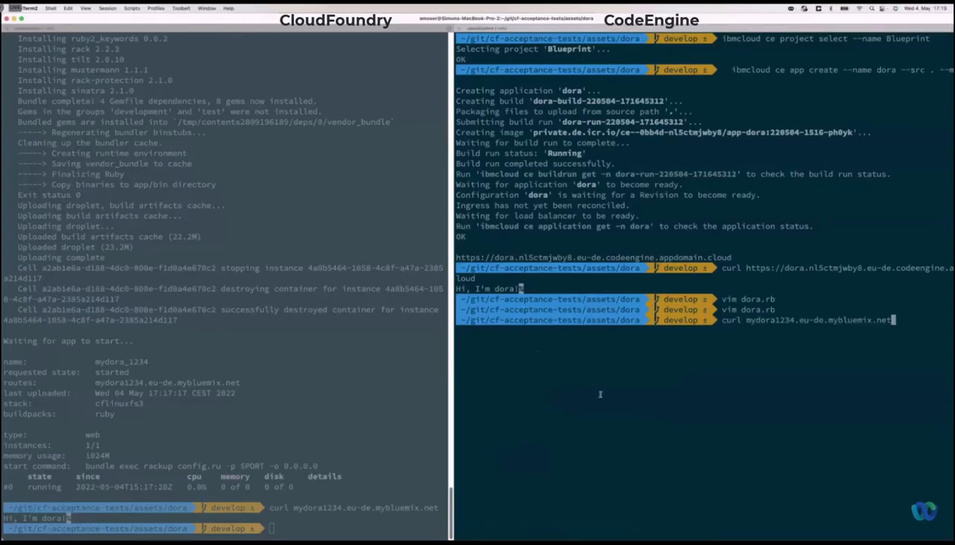
# Rerun the dora deployment from the CodeEngine prompt; it fails on exceeded registry storage quota
pyautogui.write('ibmcloud cf push mydora_1234  -p .')
pyautogui.write('ibmcloud ce app update --name dora --src . --m')
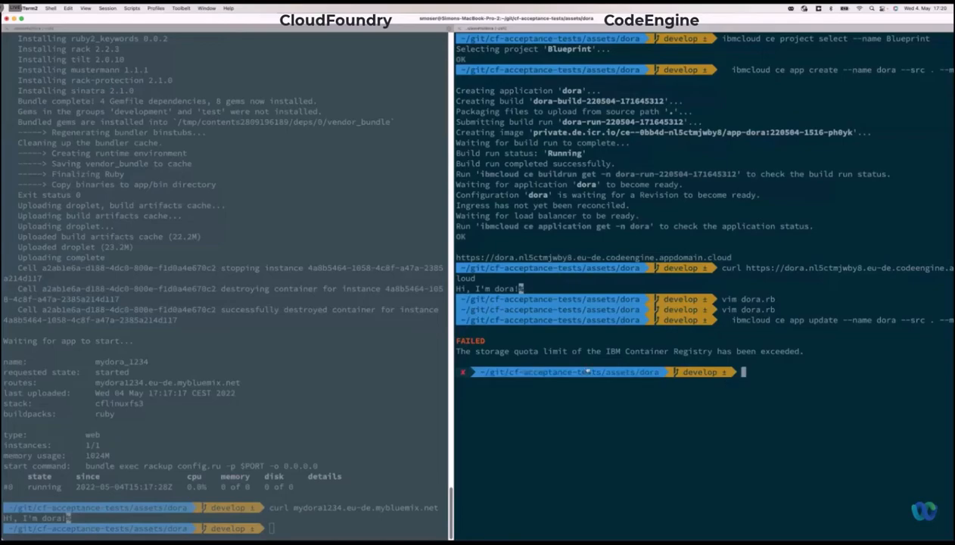
pyautogui.press('Return')
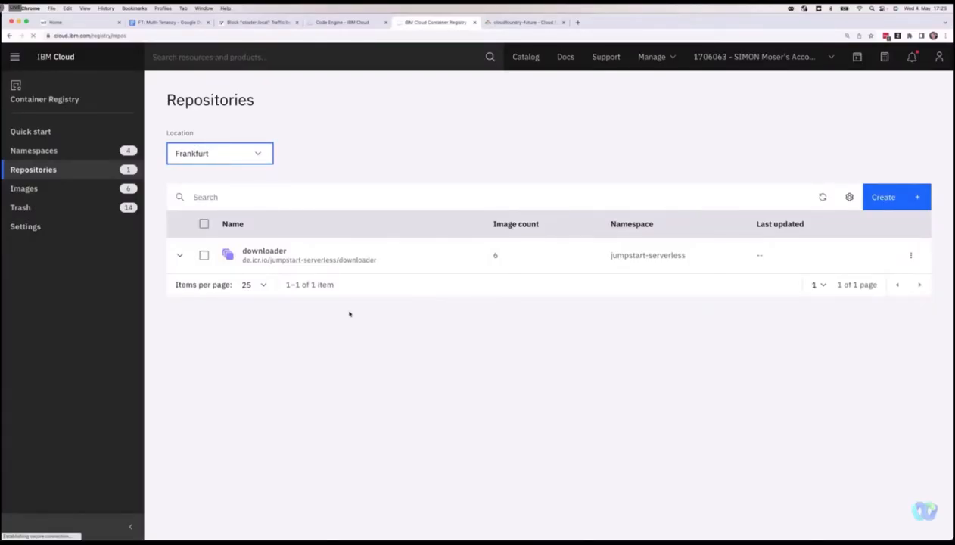
# Compare Container Registry locations: Global is empty, Frankfurt holds the downloader repository
pyautogui.click(219, 153)
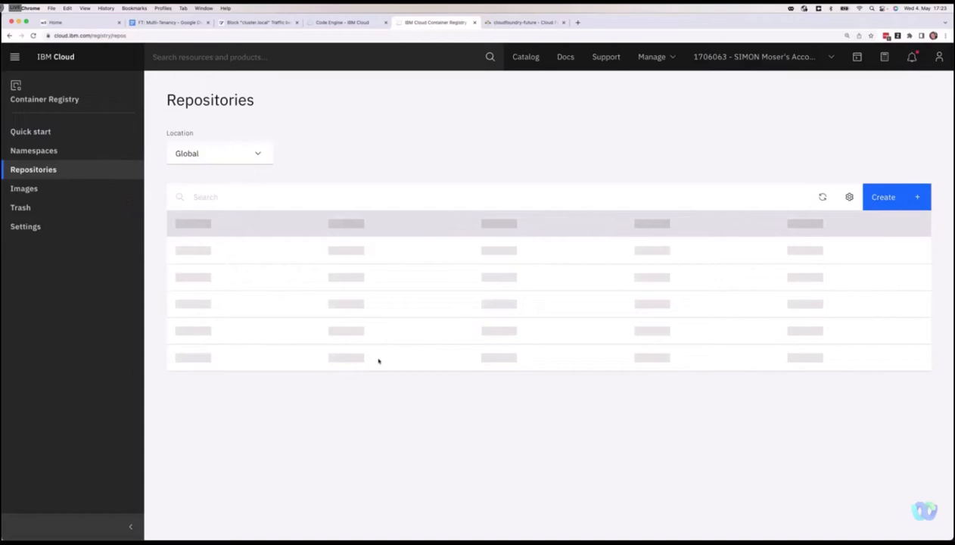
pyautogui.click(219, 153)
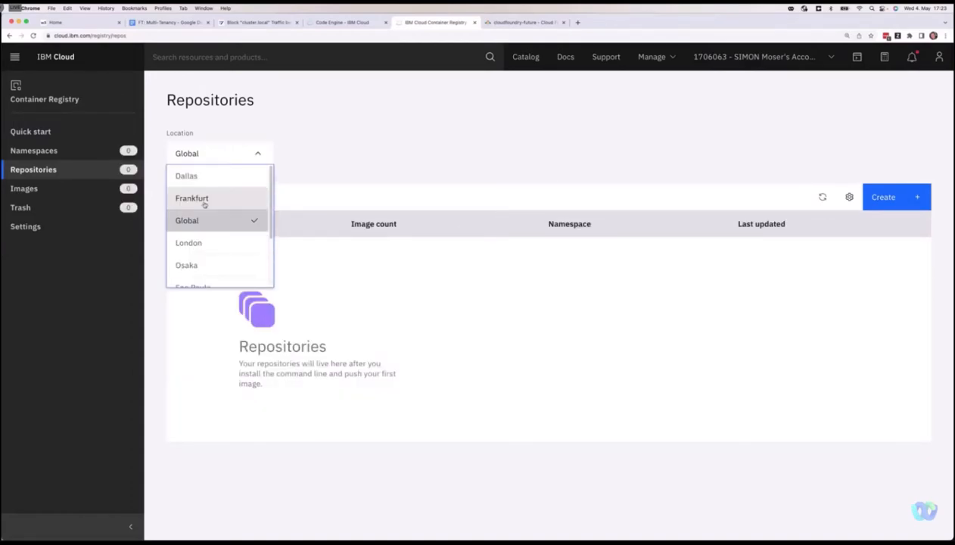
pyautogui.click(192, 198)
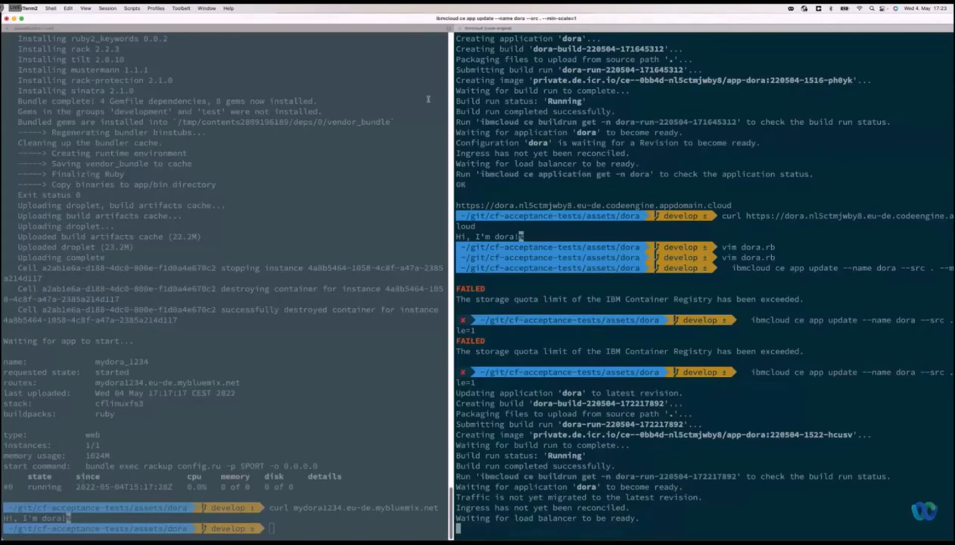
# Scroll the terminal to review the OK update and the 'Hi, I'm Blueprint!' curl reply
pyautogui.scroll(-3)
pyautogui.write('curl https://dora.nl5ctmjwby8.eu-de.codeengine.appdomain.cloud')
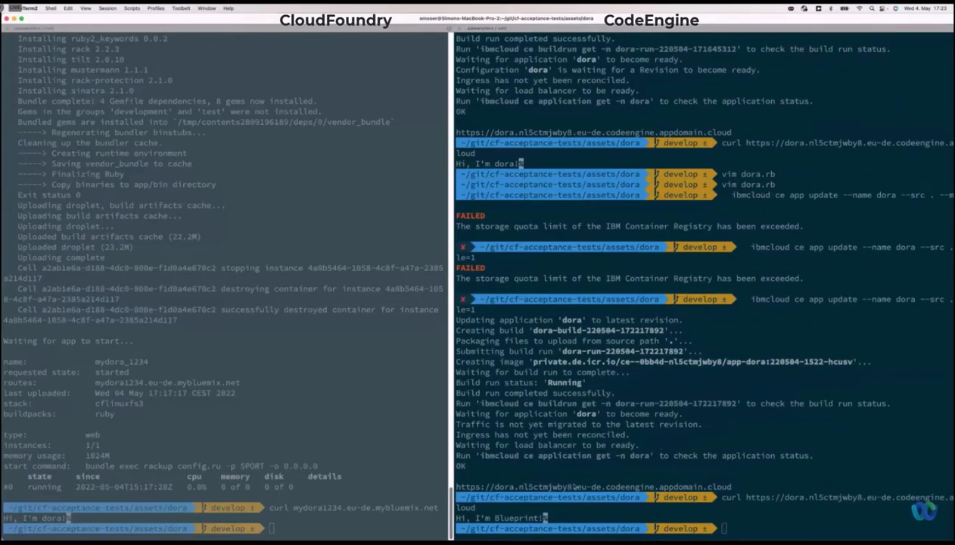
pyautogui.moveTo(582, 486)
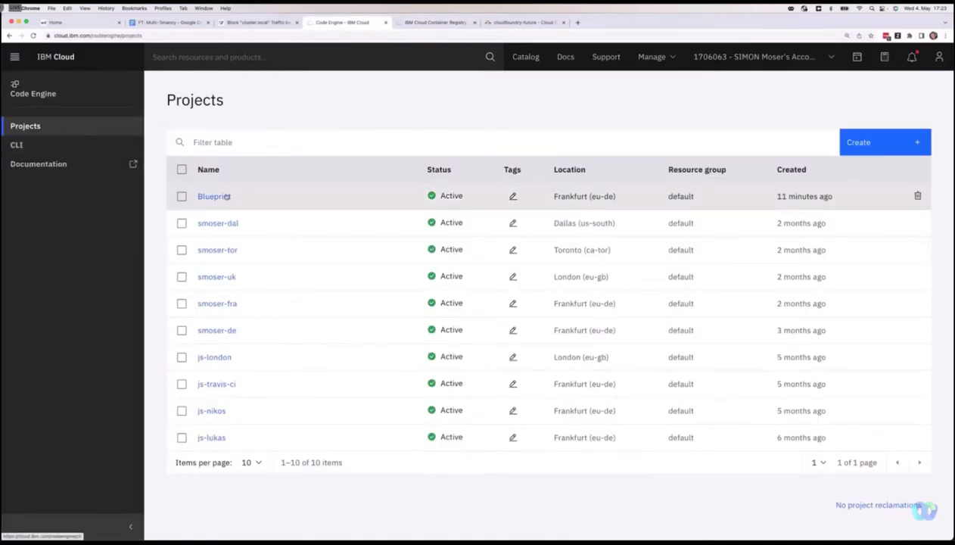
# Go through Blueprint project, Applications and dora to its Configuration tab
pyautogui.click(213, 196)
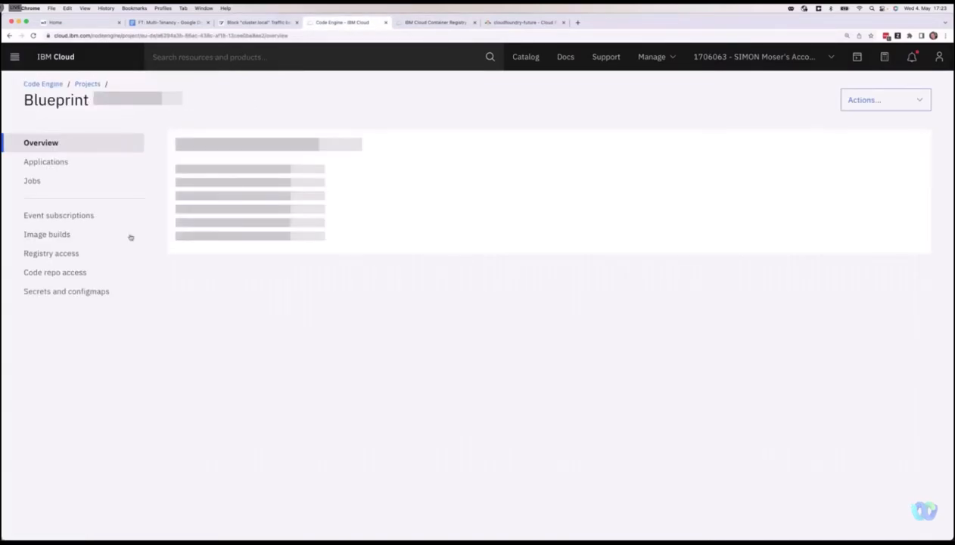
pyautogui.click(46, 162)
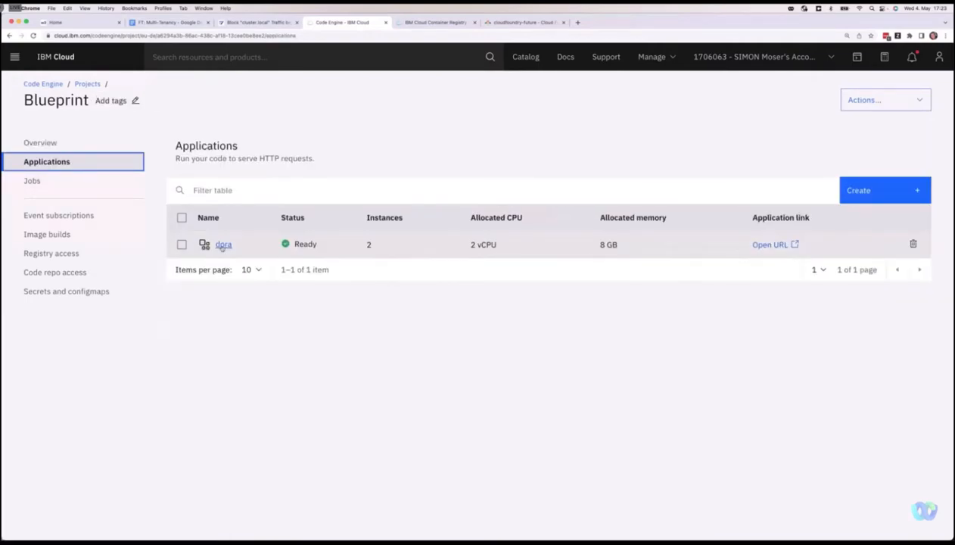
pyautogui.click(223, 244)
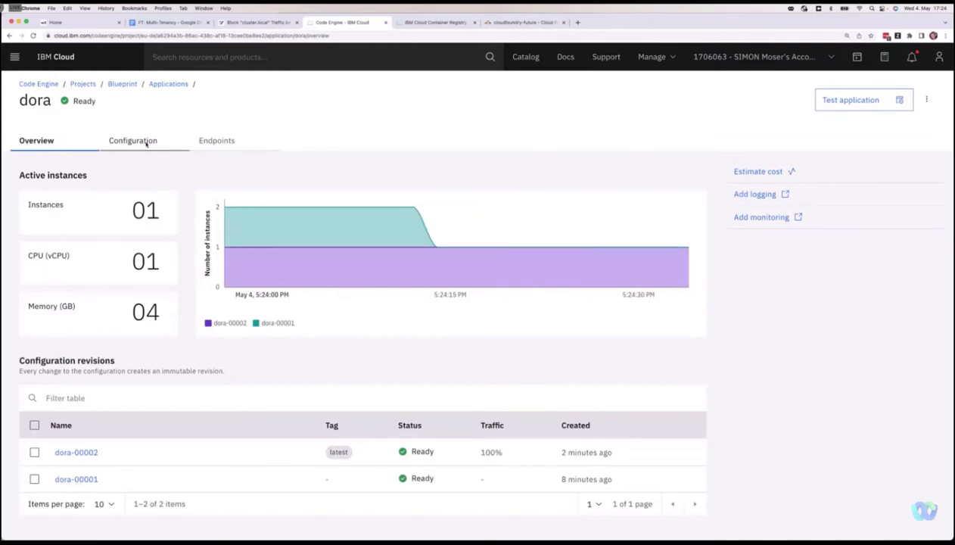
pyautogui.click(133, 140)
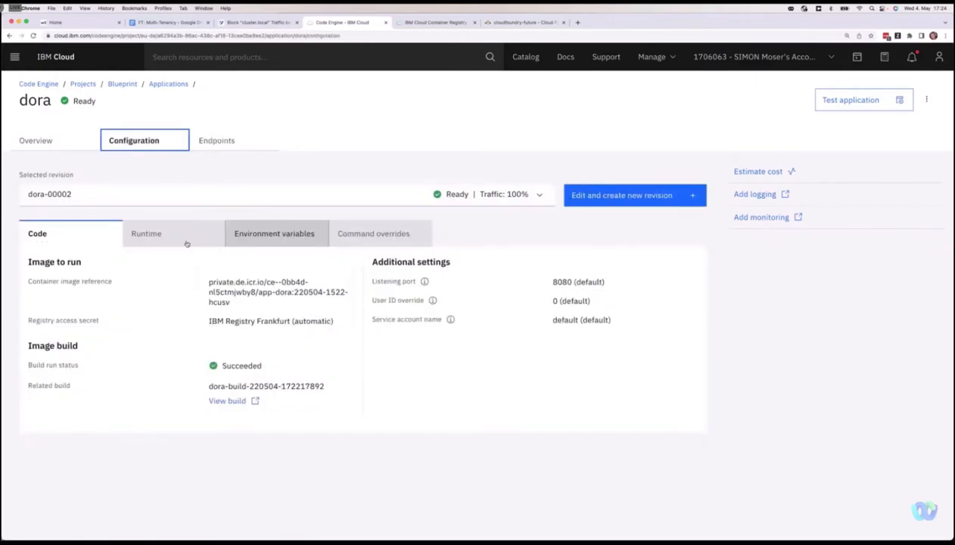
# Create revision dora-00003 of dora with minimum instances lowered to 0
pyautogui.click(146, 234)
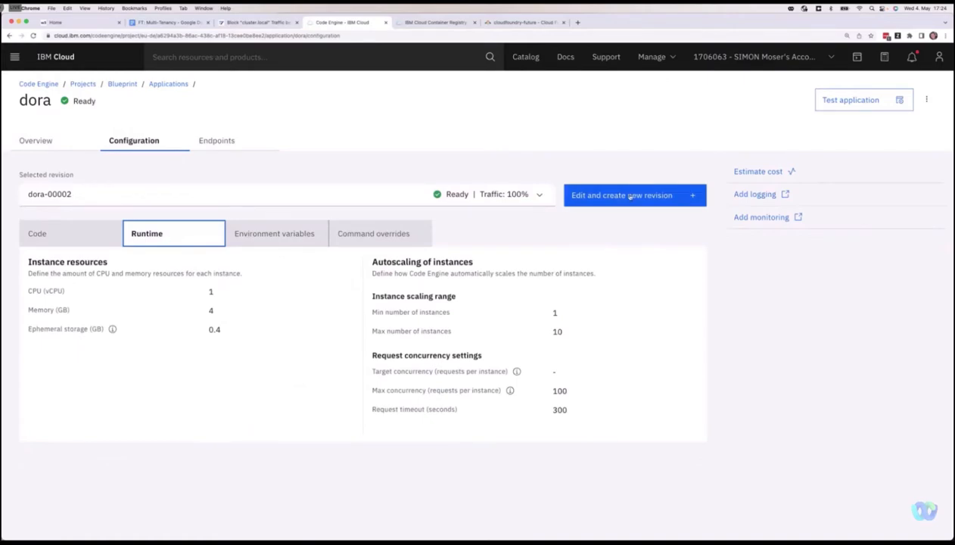
pyautogui.click(622, 195)
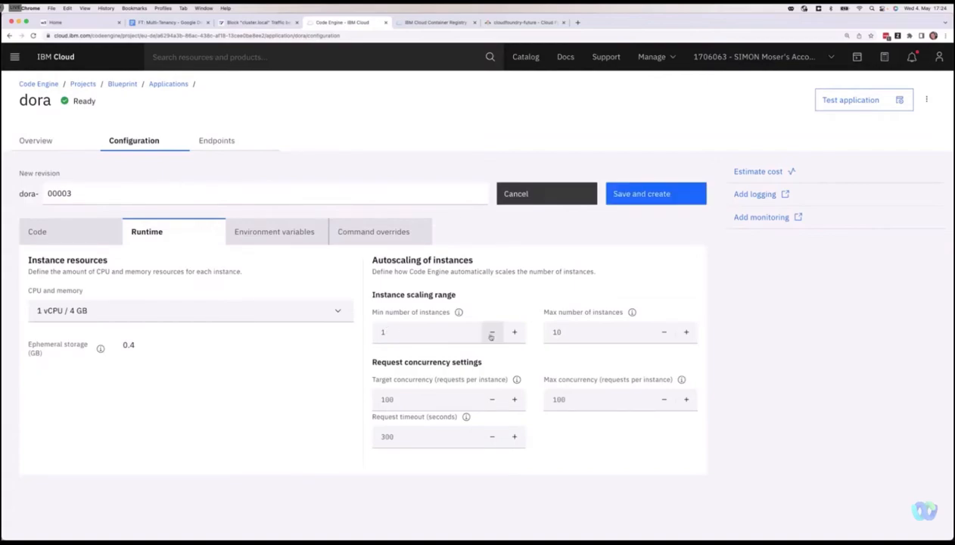
pyautogui.click(492, 332)
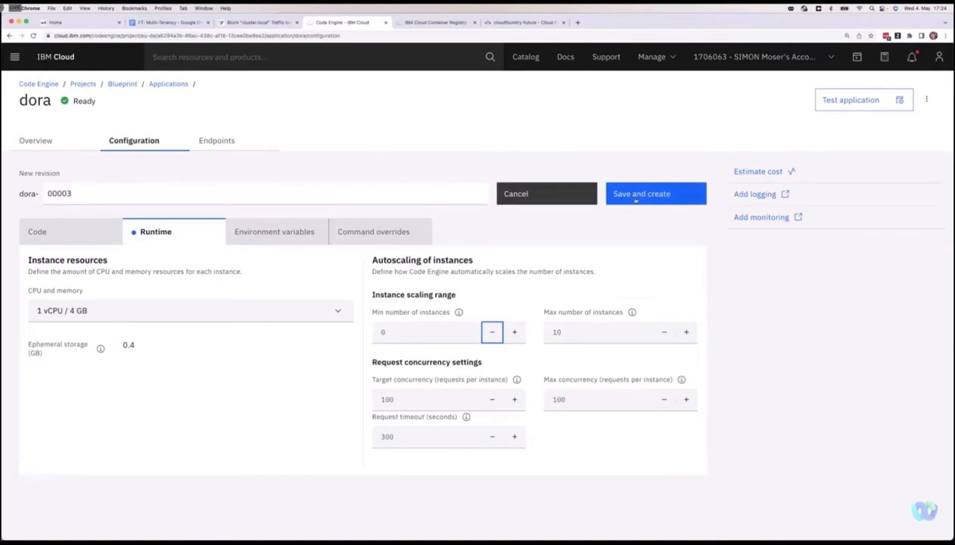
pyautogui.click(655, 193)
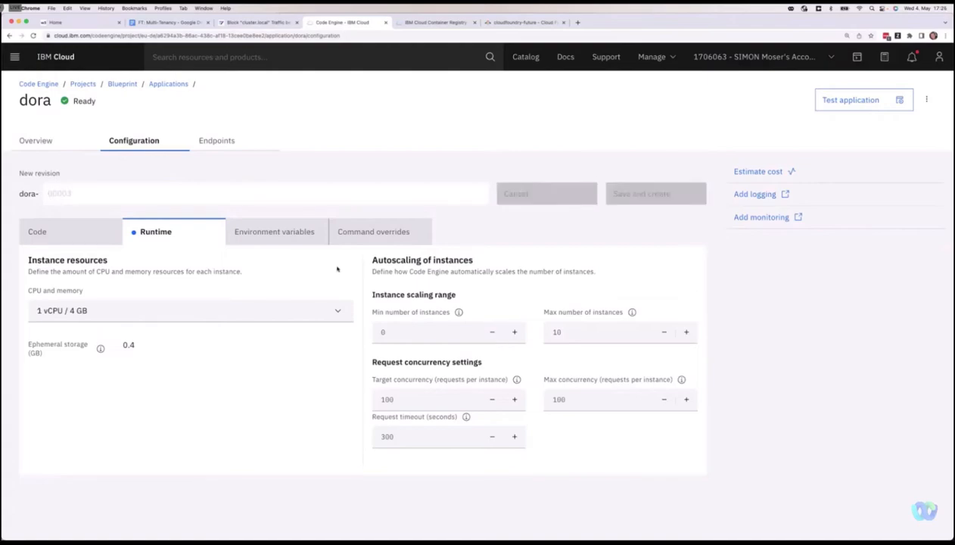
pyautogui.click(641, 194)
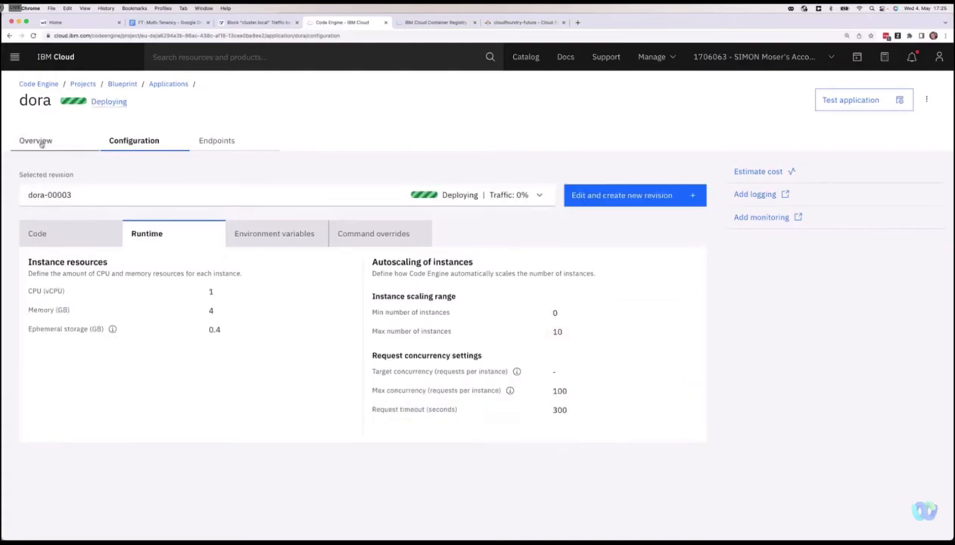
# Switch to dora's Overview to watch dora-00003 deploy beside dora-00002
pyautogui.click(35, 140)
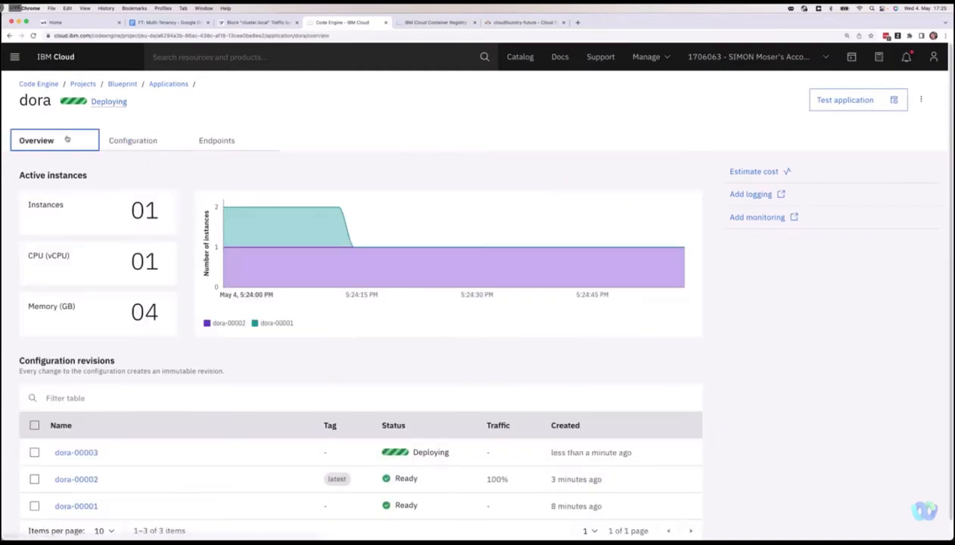
pyautogui.moveTo(131, 174)
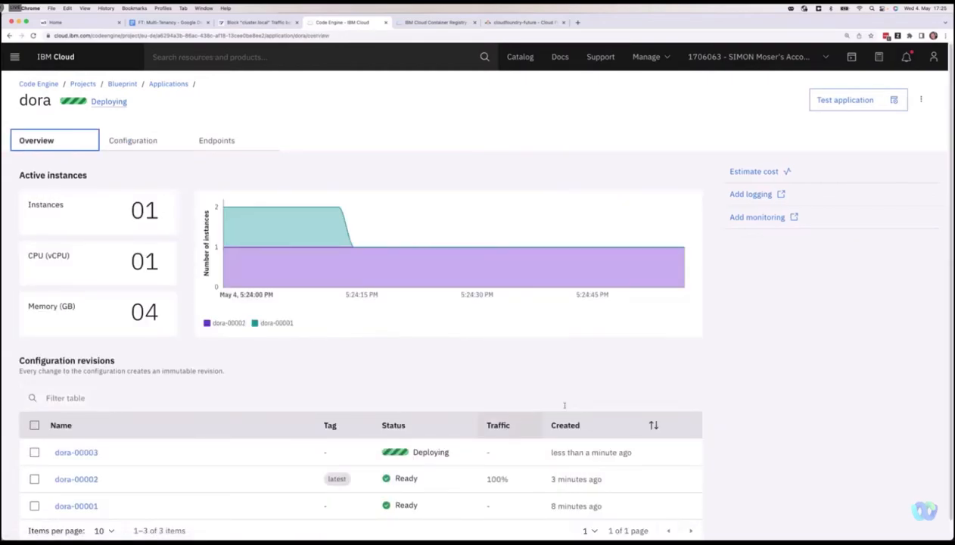
pyautogui.moveTo(225, 478)
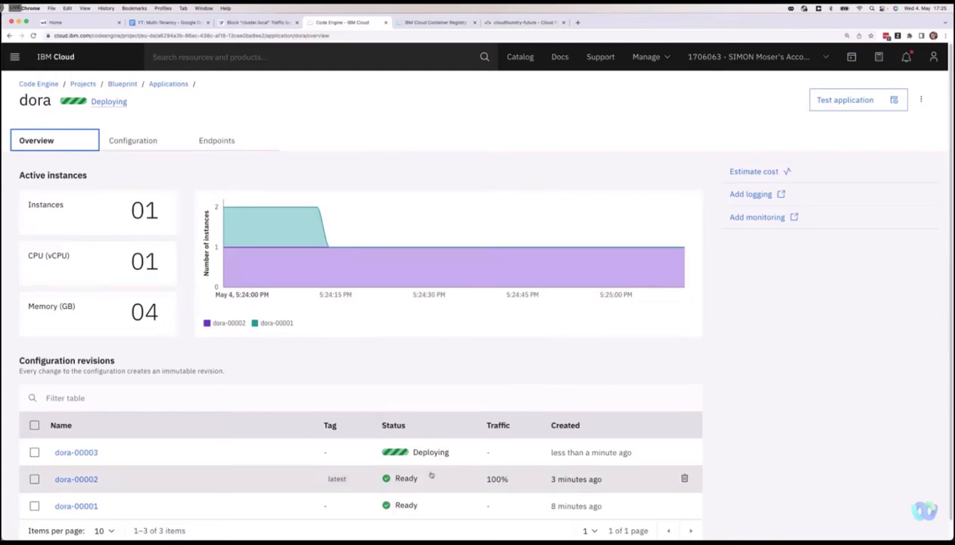
pyautogui.moveTo(6, 452)
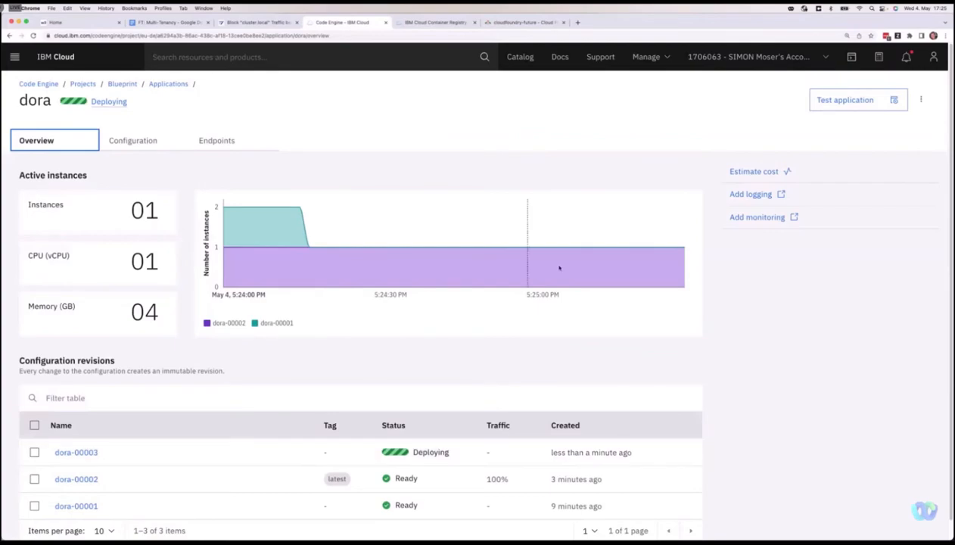
pyautogui.moveTo(640, 260)
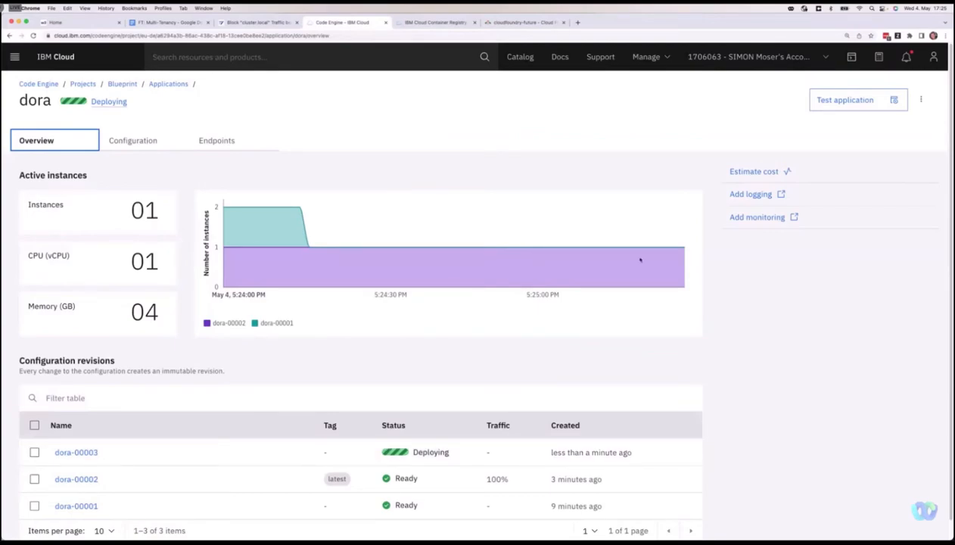
pyautogui.moveTo(580, 271)
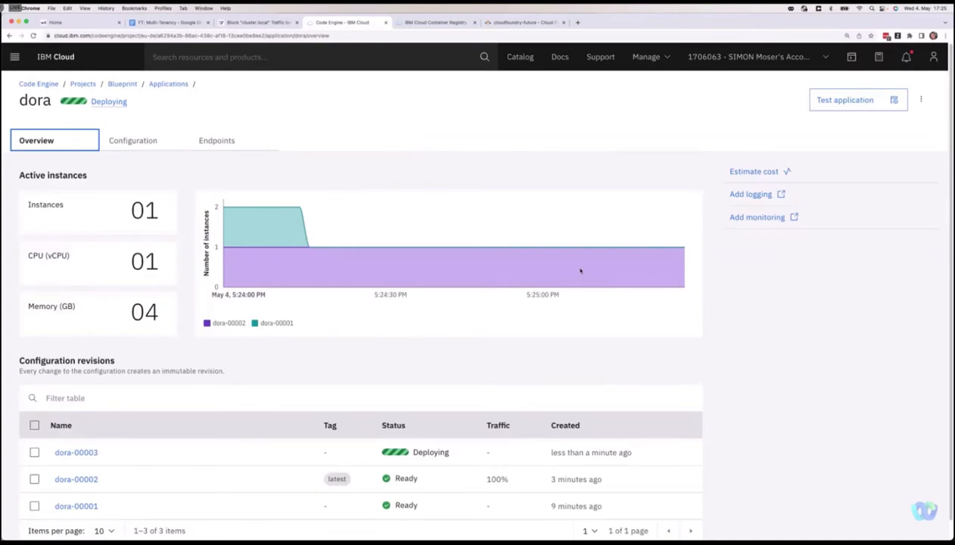
pyautogui.moveTo(619, 243)
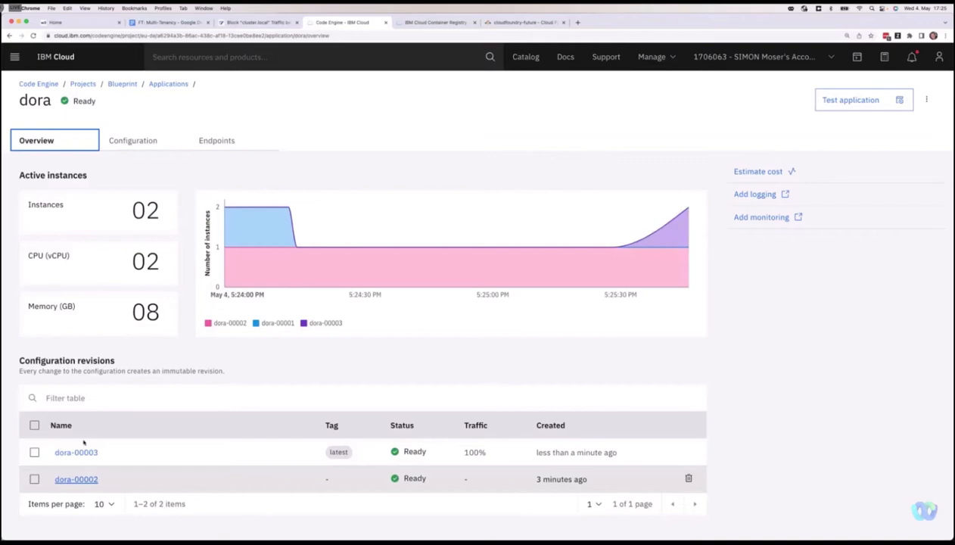
pyautogui.moveTo(703, 294)
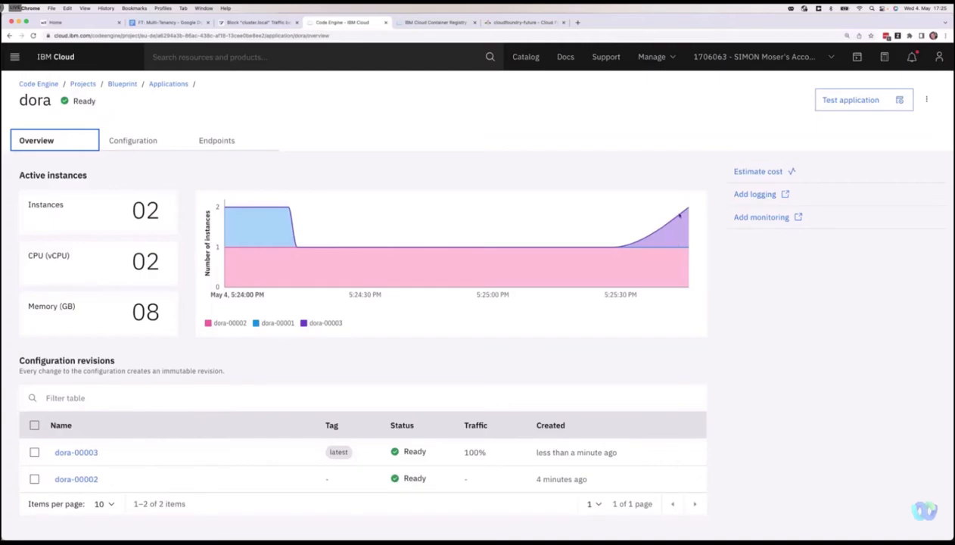
pyautogui.moveTo(685, 219)
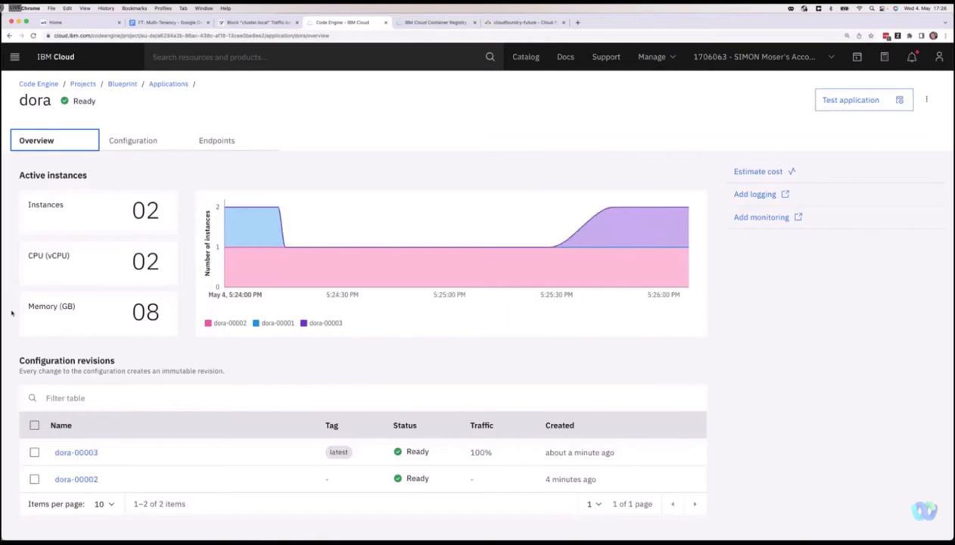
pyautogui.moveTo(535, 292)
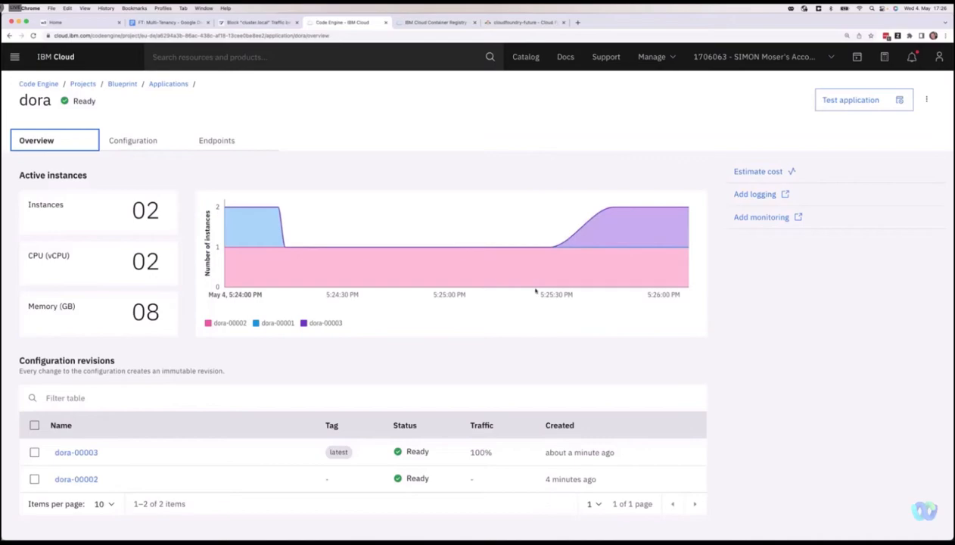
pyautogui.moveTo(602, 265)
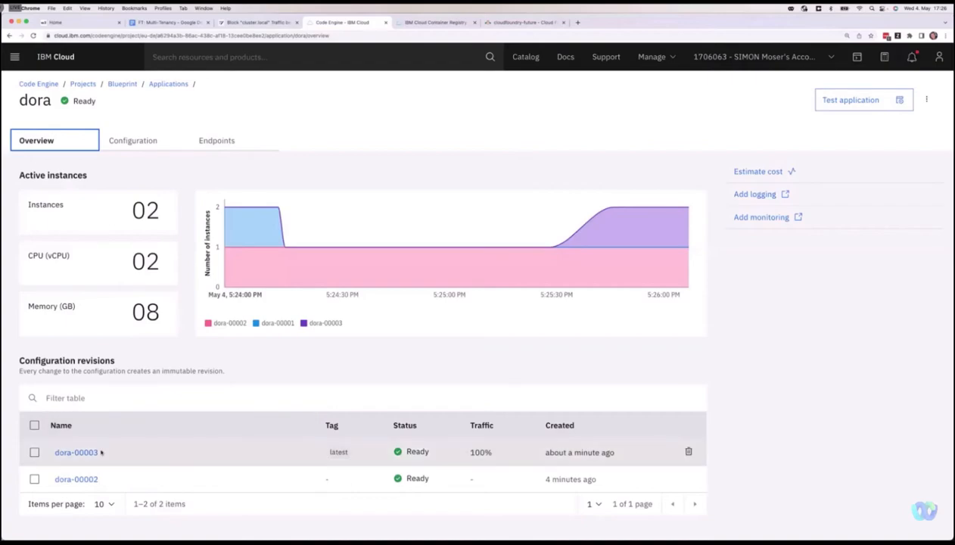
pyautogui.moveTo(76, 452)
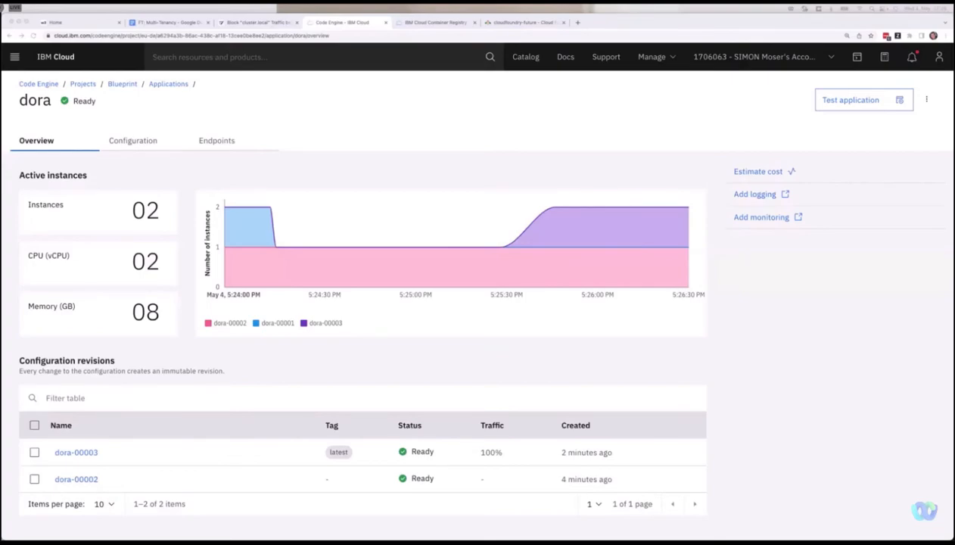
pyautogui.moveTo(538, 269)
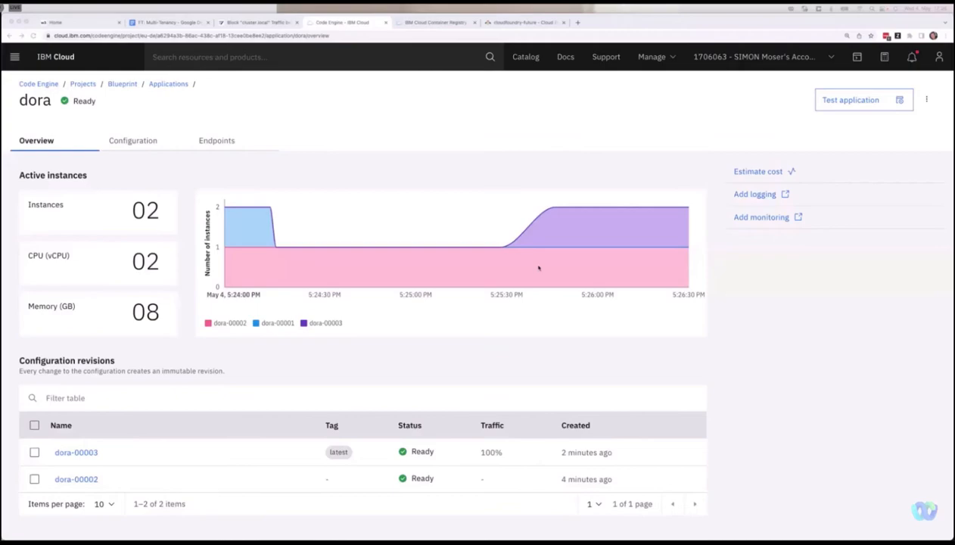
pyautogui.moveTo(561, 260)
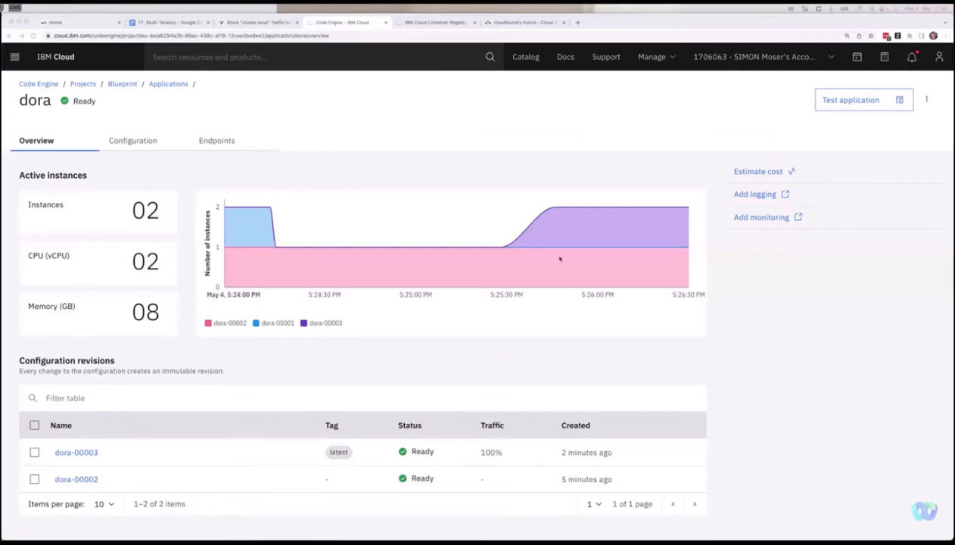
pyautogui.moveTo(508, 294)
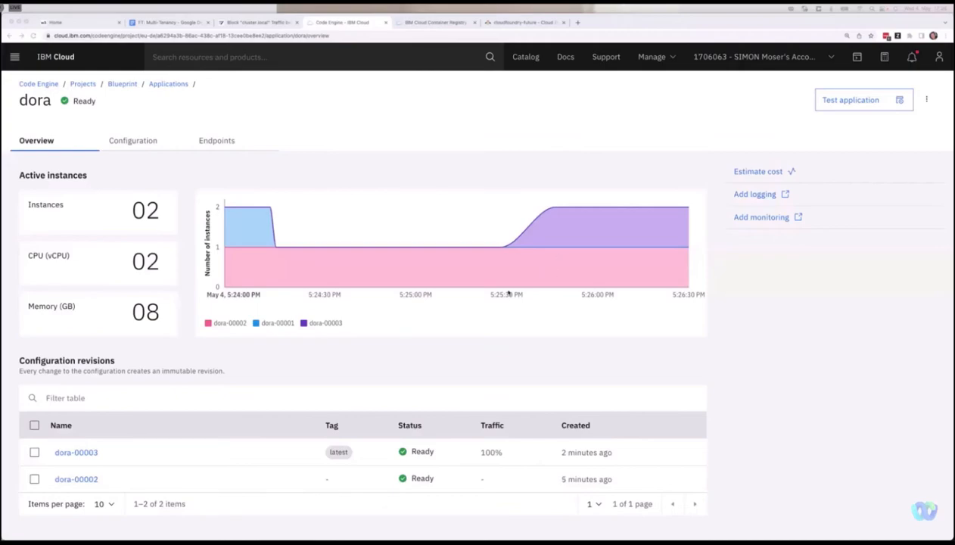